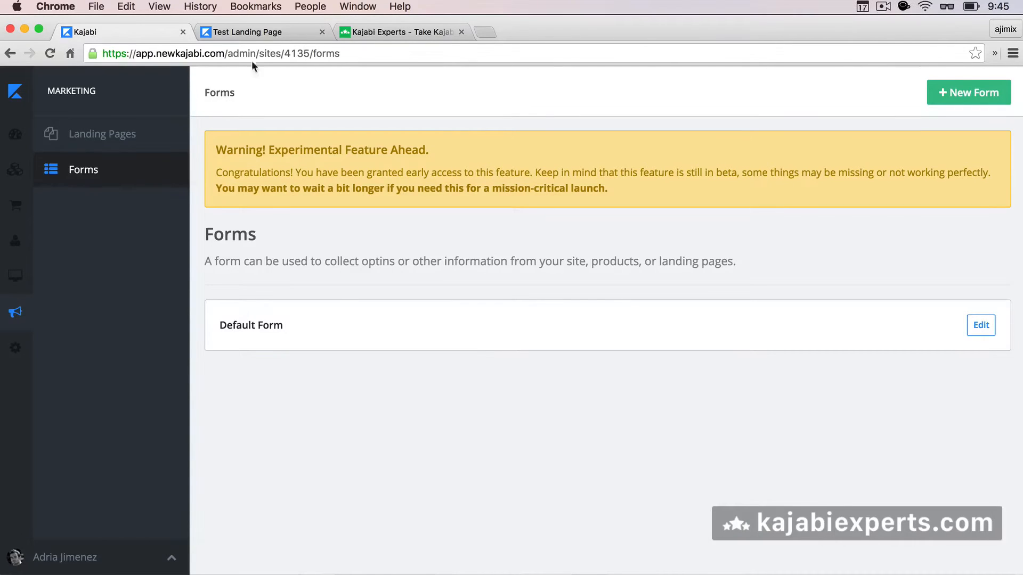
Create and save a new form titled 'Test Form', landing on its Name and Email fields page.
{"action": "left_click", "coordinate": [262, 32]}
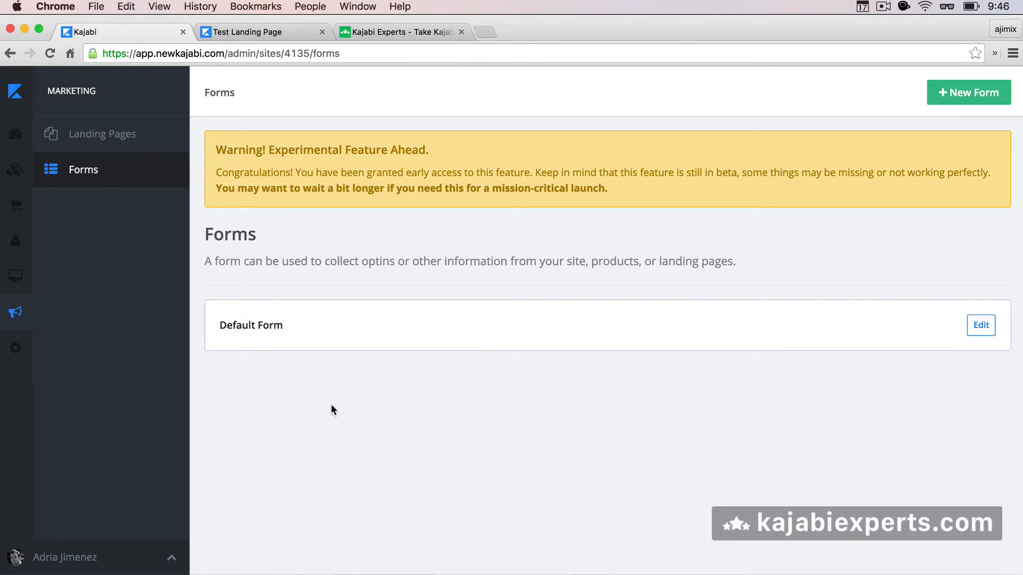
{"action": "mouse_move", "coordinate": [546, 257]}
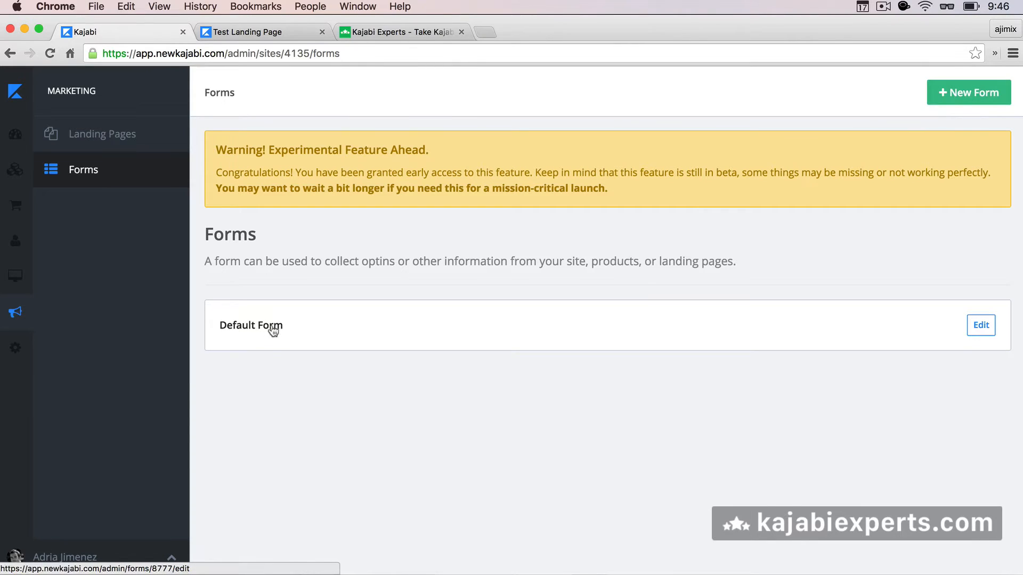
{"action": "mouse_move", "coordinate": [968, 92]}
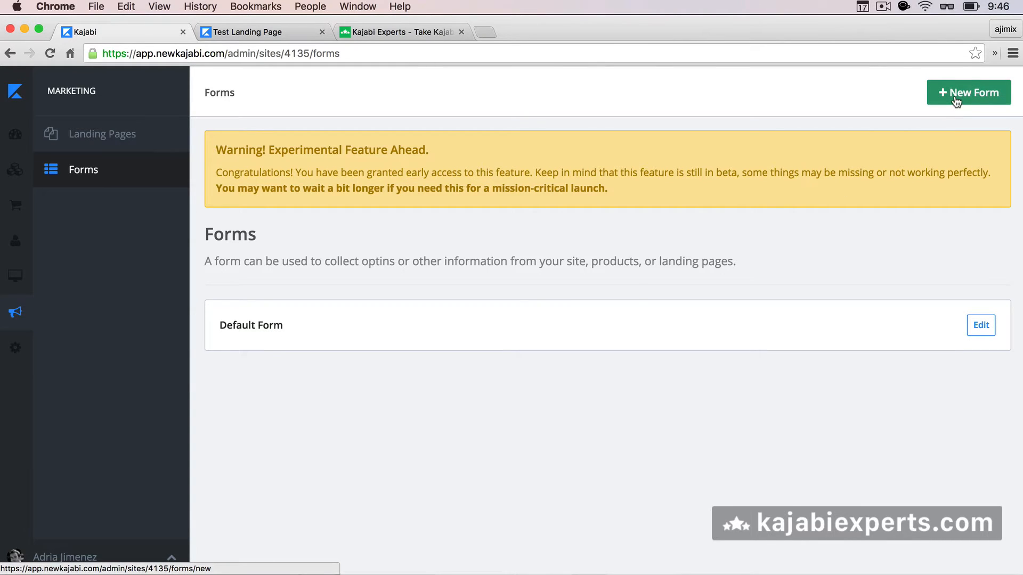
{"action": "left_click", "coordinate": [968, 92]}
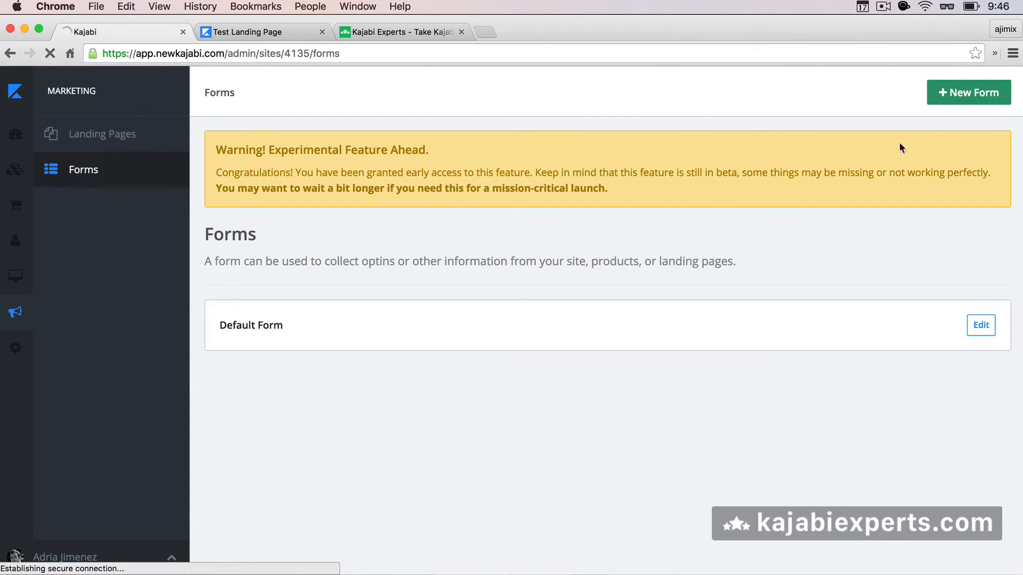
{"action": "left_click", "coordinate": [969, 91]}
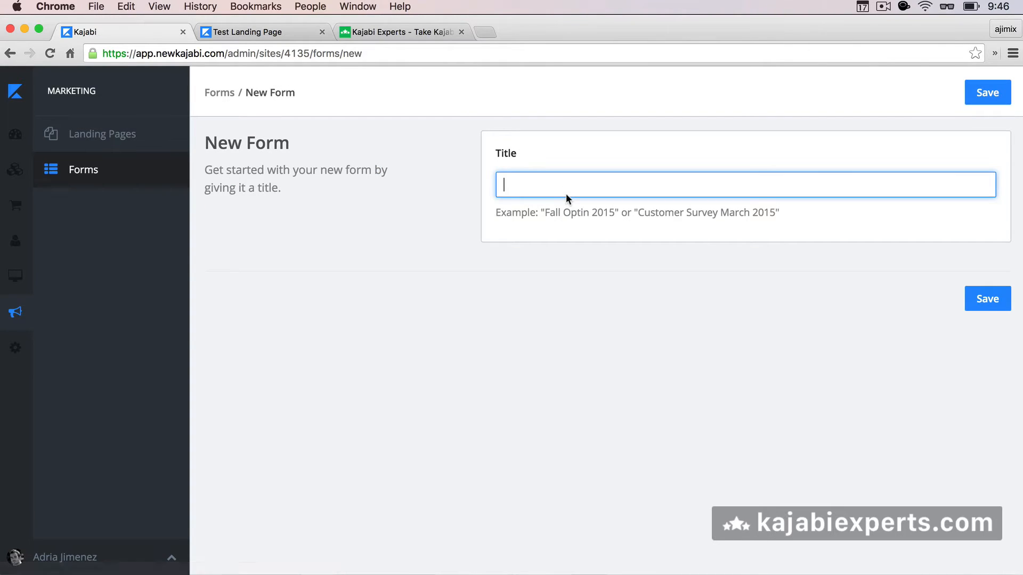
{"action": "type", "text": "Test Form"}
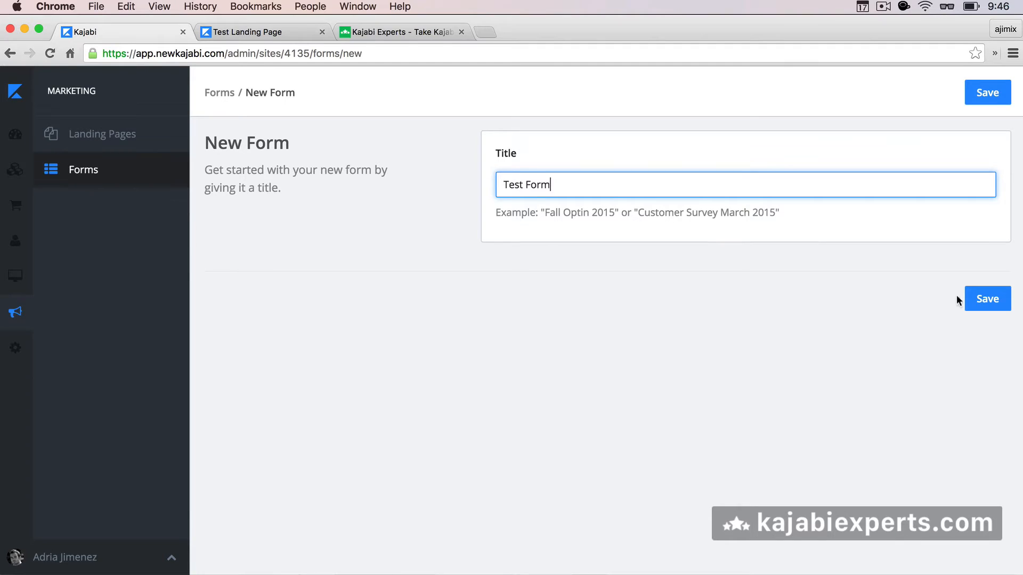
{"action": "left_click", "coordinate": [987, 298]}
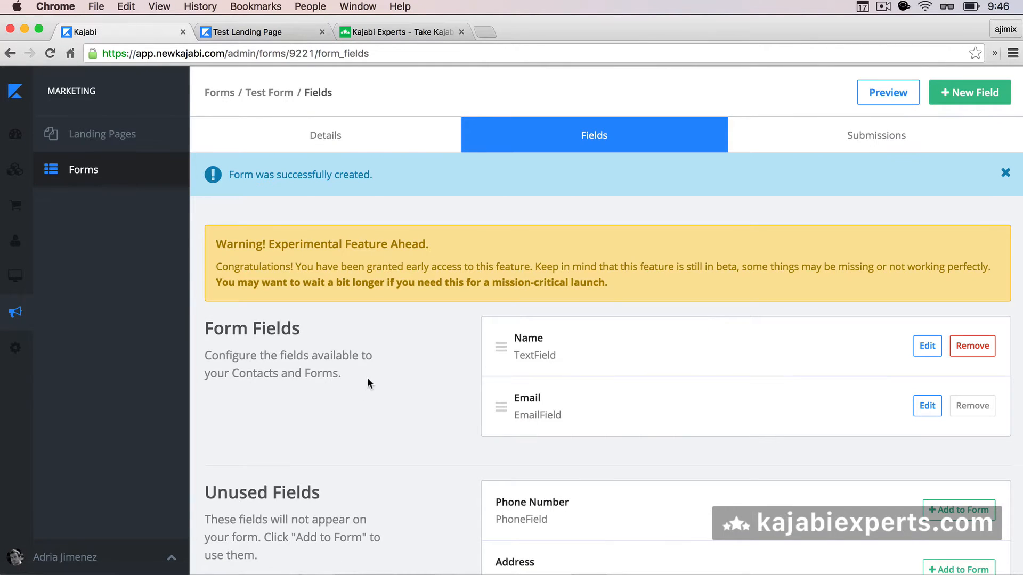
{"action": "left_click", "coordinate": [1005, 172]}
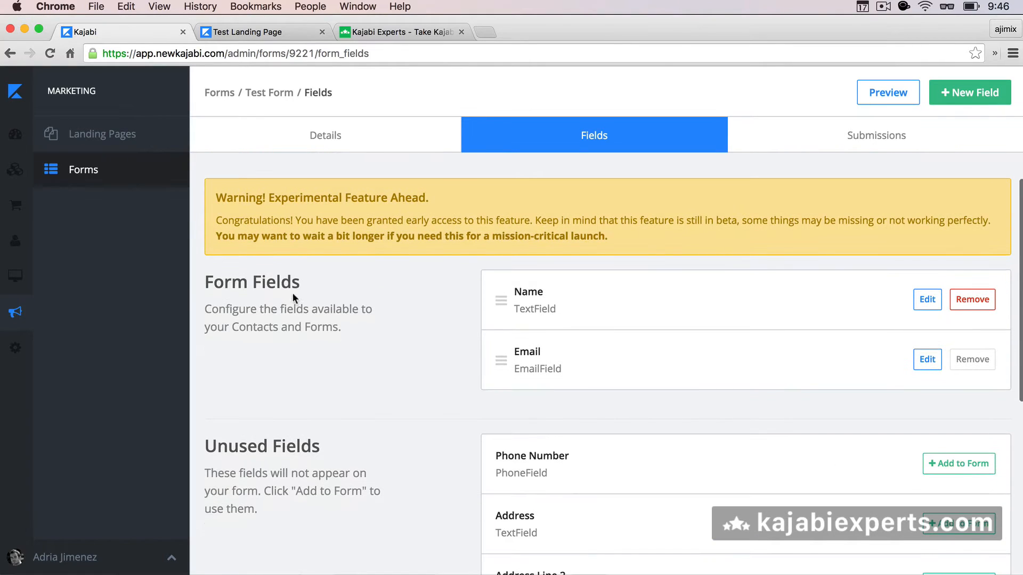
{"action": "mouse_move", "coordinate": [369, 418]}
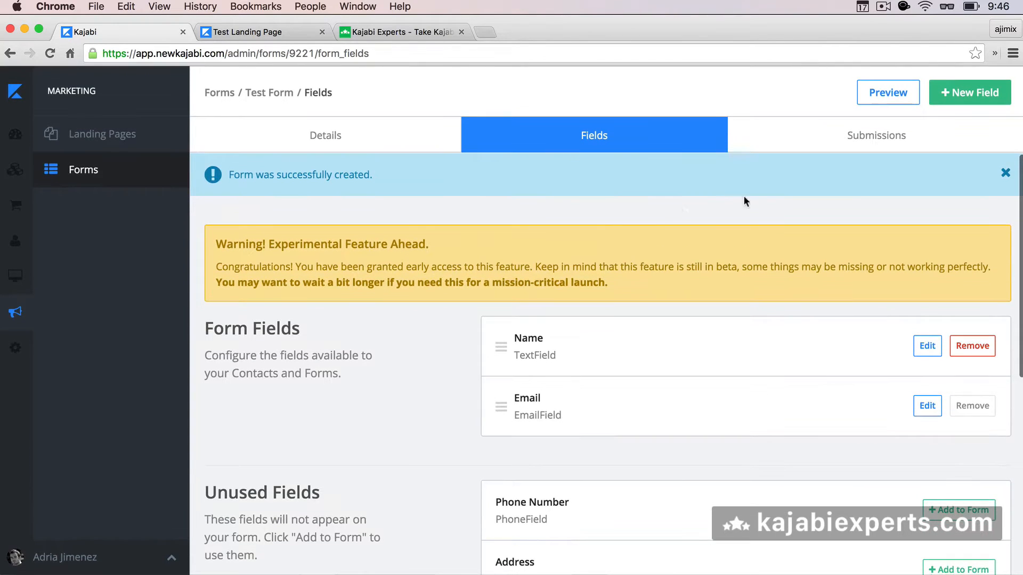
{"action": "scroll", "scroll_direction": "down", "scroll_amount": 3}
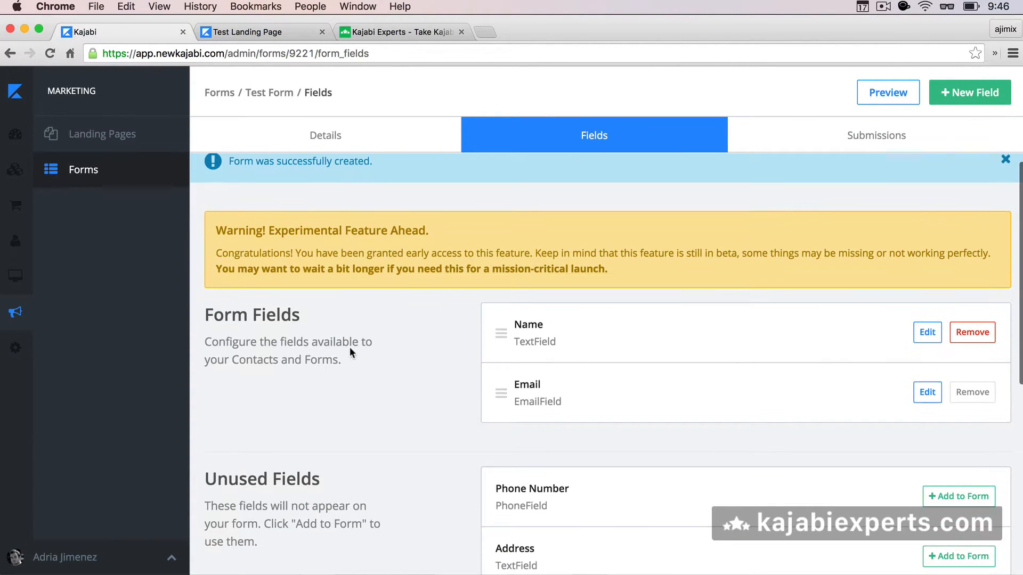
{"action": "left_click", "coordinate": [1005, 159]}
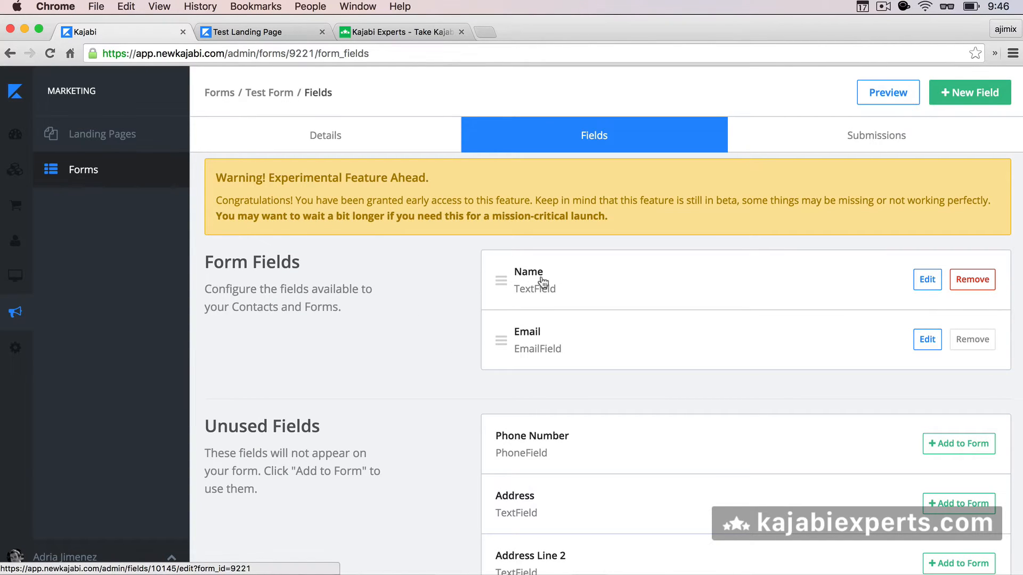
{"action": "scroll", "scroll_direction": "down", "scroll_amount": 3}
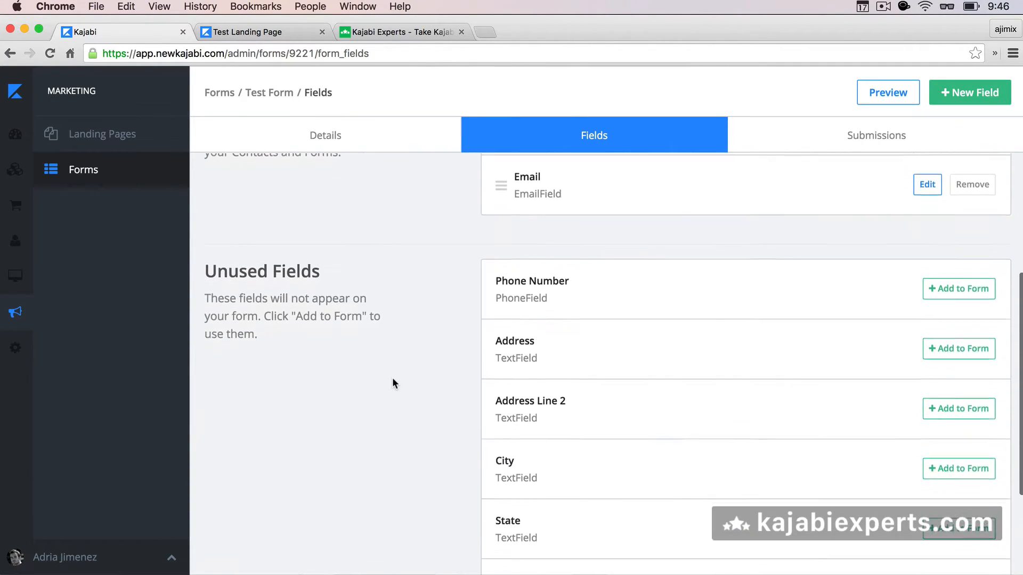
{"action": "scroll", "scroll_direction": "down", "scroll_amount": 3}
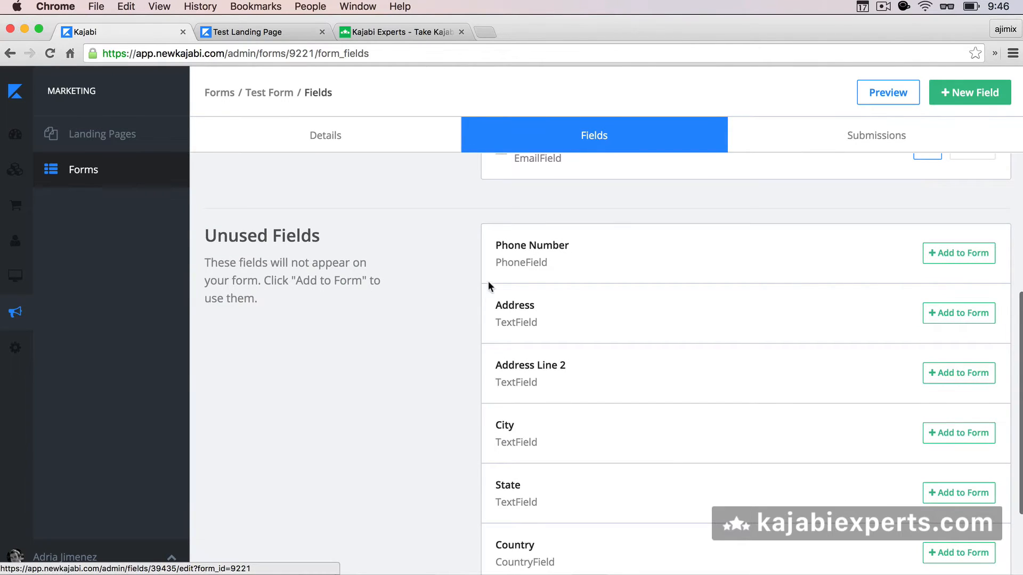
{"action": "scroll", "scroll_direction": "down", "scroll_amount": 3}
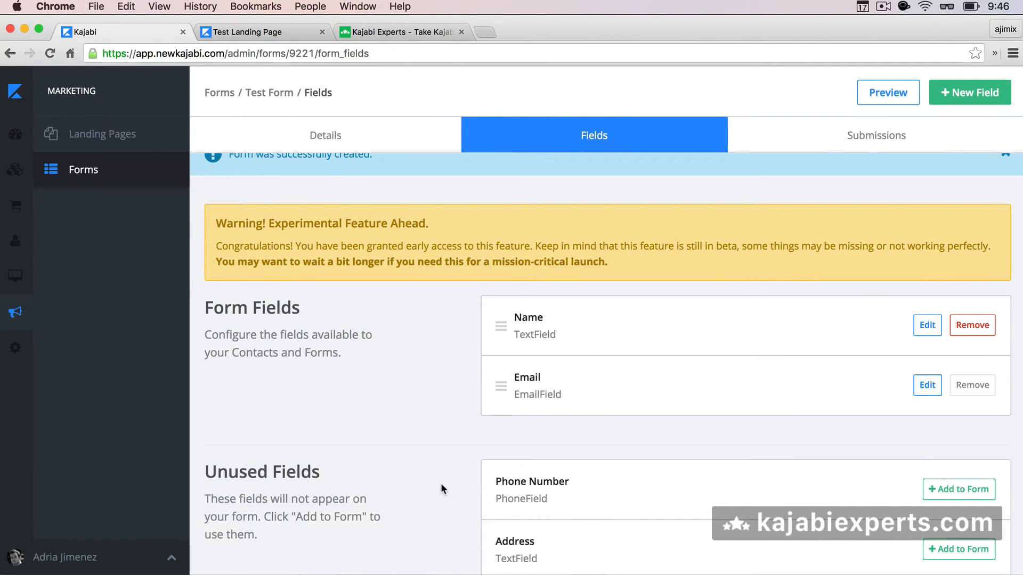
{"action": "mouse_move", "coordinate": [969, 92]}
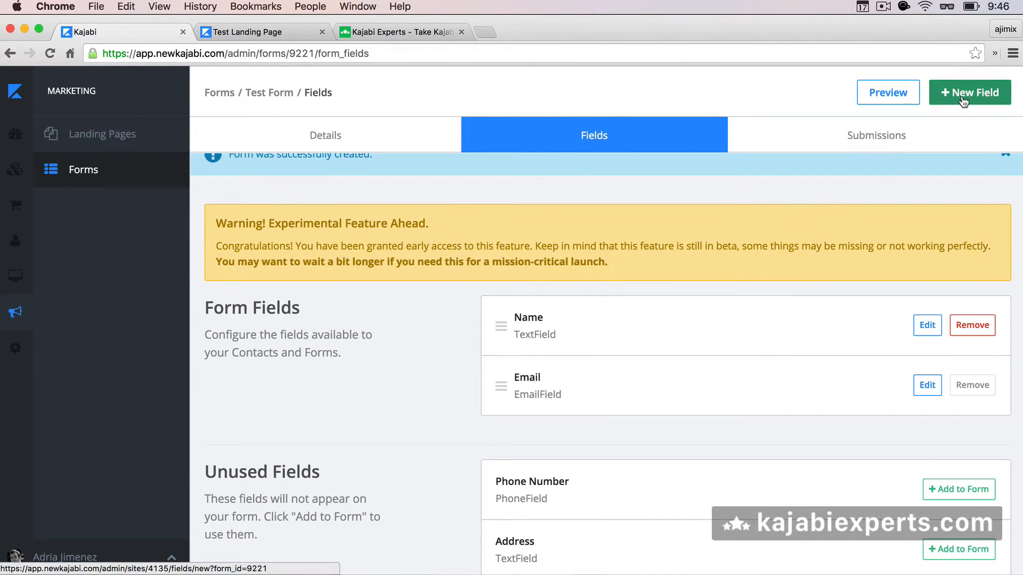
Start a new field titled 'Age' and make it a Select Box type.
{"action": "left_click", "coordinate": [969, 92]}
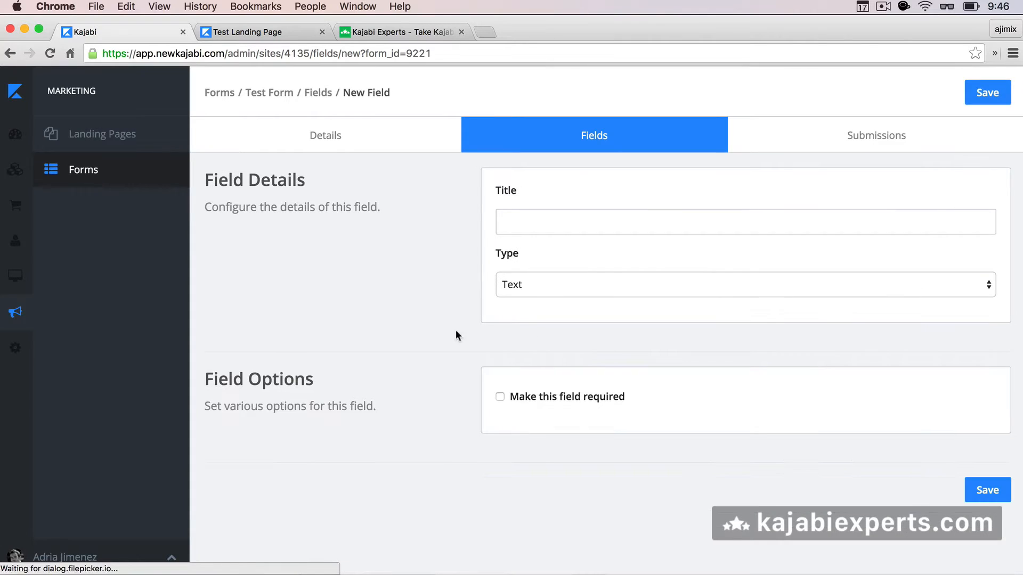
{"action": "mouse_move", "coordinate": [501, 278]}
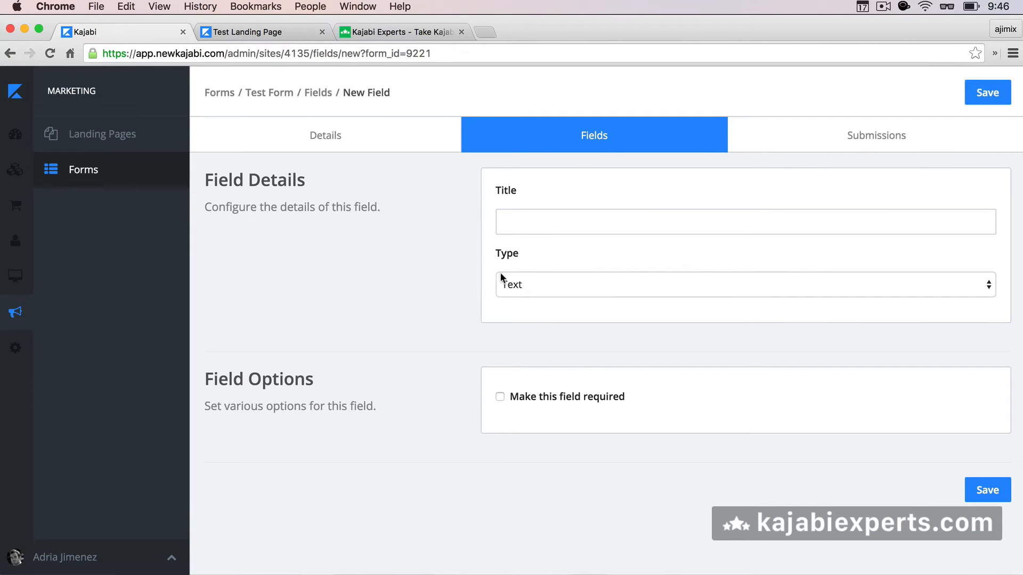
{"action": "left_click", "coordinate": [745, 221]}
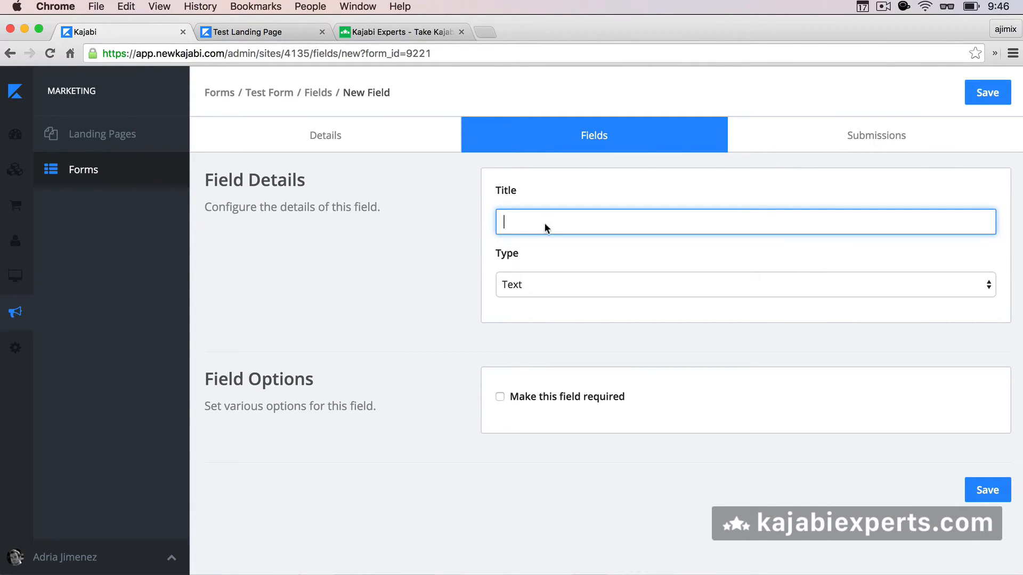
{"action": "type", "text": "Age"}
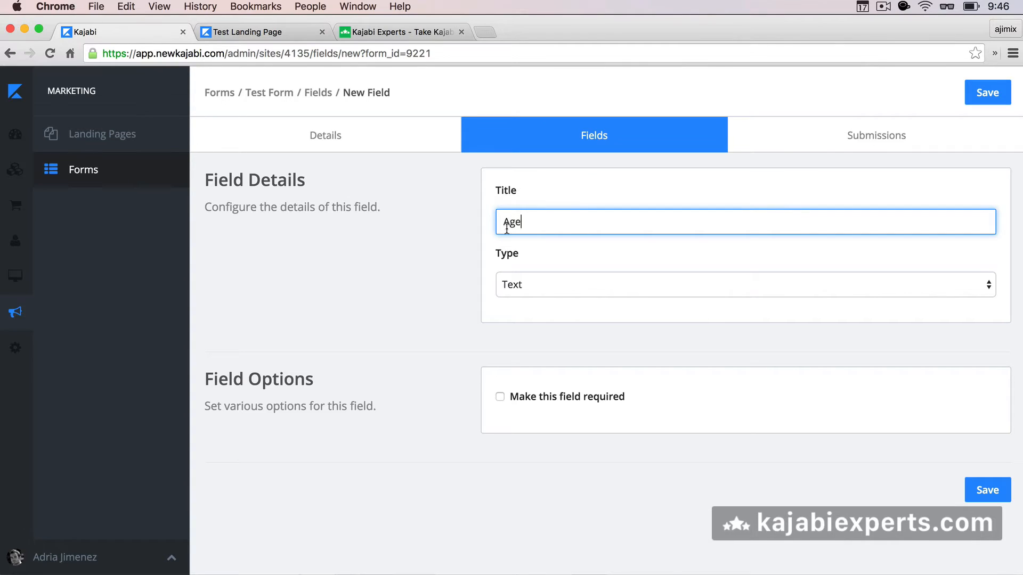
{"action": "left_click", "coordinate": [743, 284]}
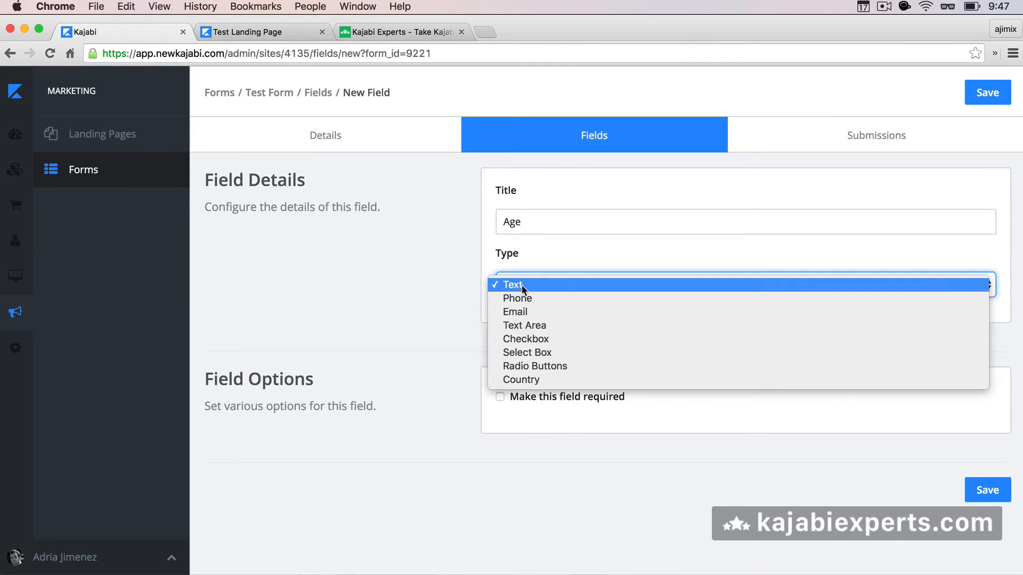
{"action": "mouse_move", "coordinate": [528, 353]}
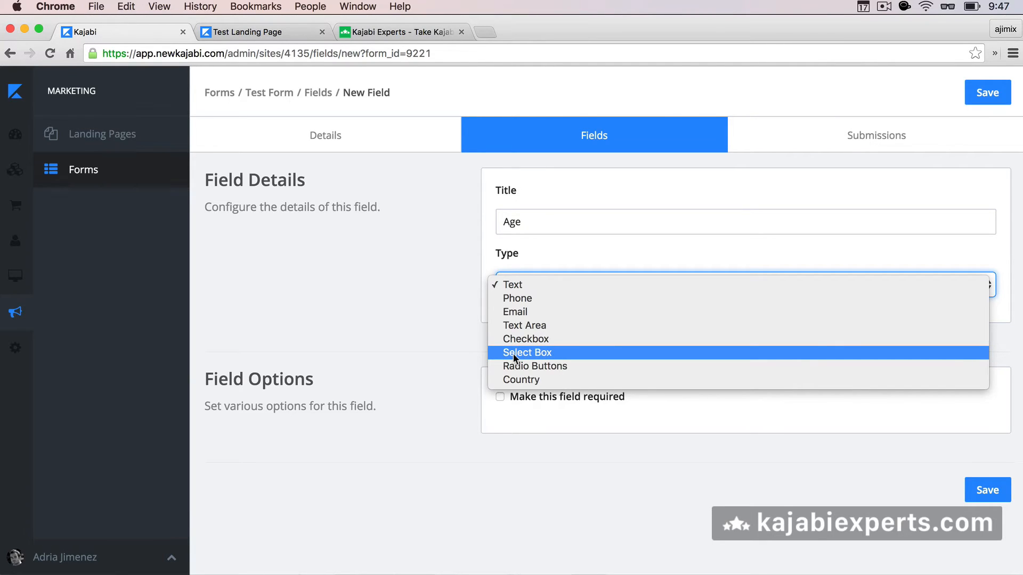
{"action": "left_click", "coordinate": [528, 353]}
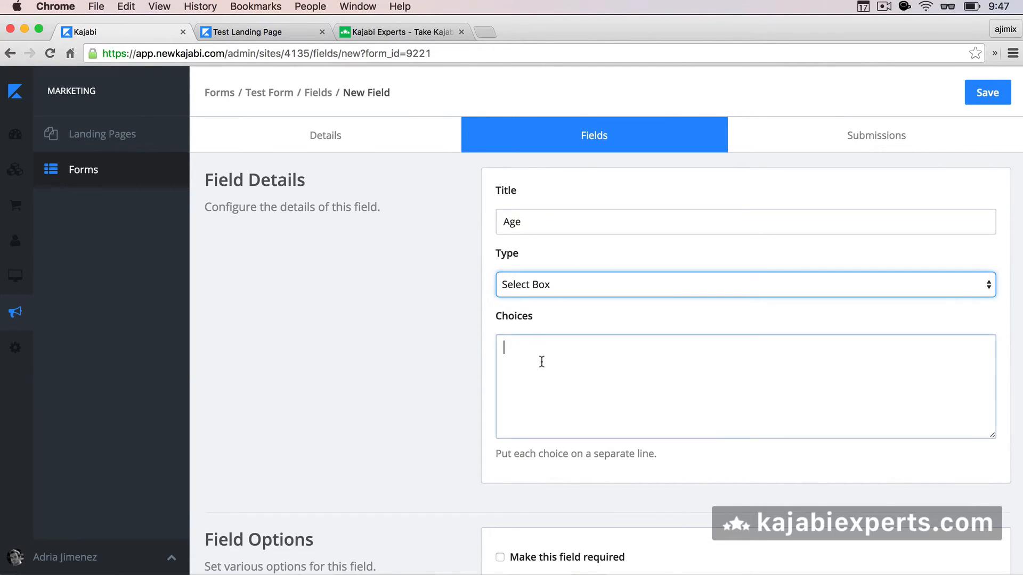
Enter the Age choices 18, 19, 20 and save the field onto Test Form.
{"action": "left_click", "coordinate": [744, 385]}
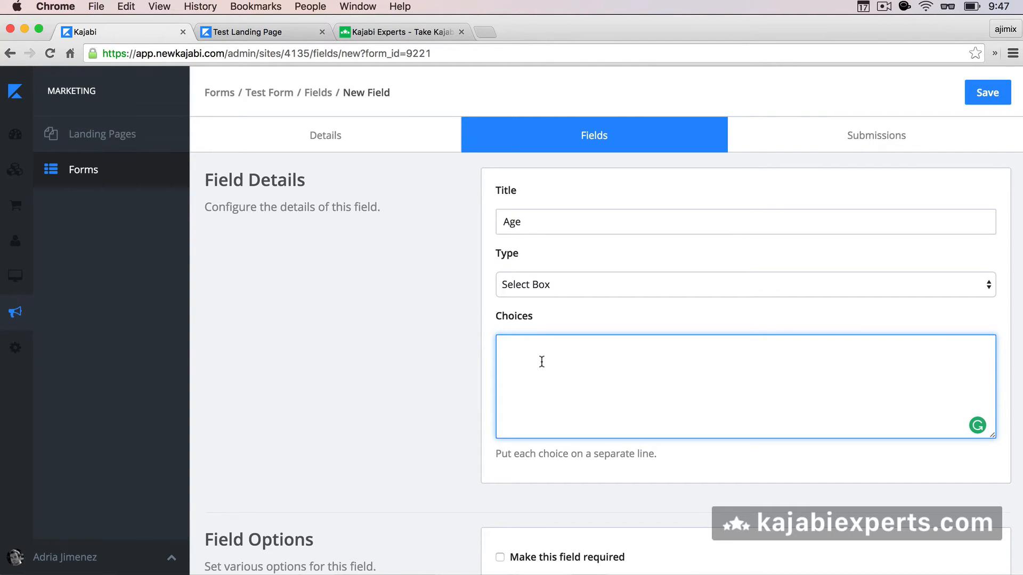
{"action": "type", "text": "18"}
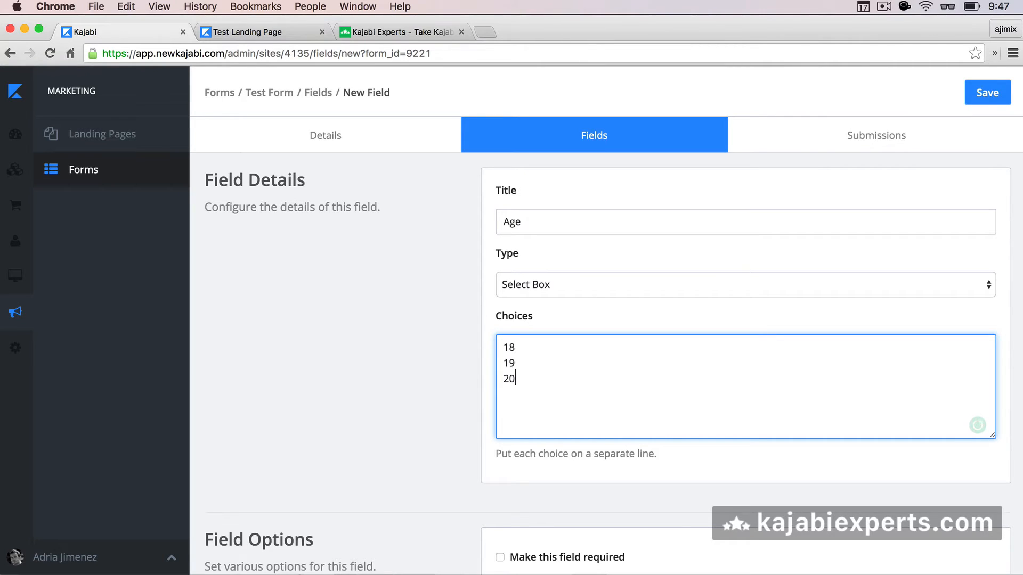
{"action": "mouse_move", "coordinate": [526, 402]}
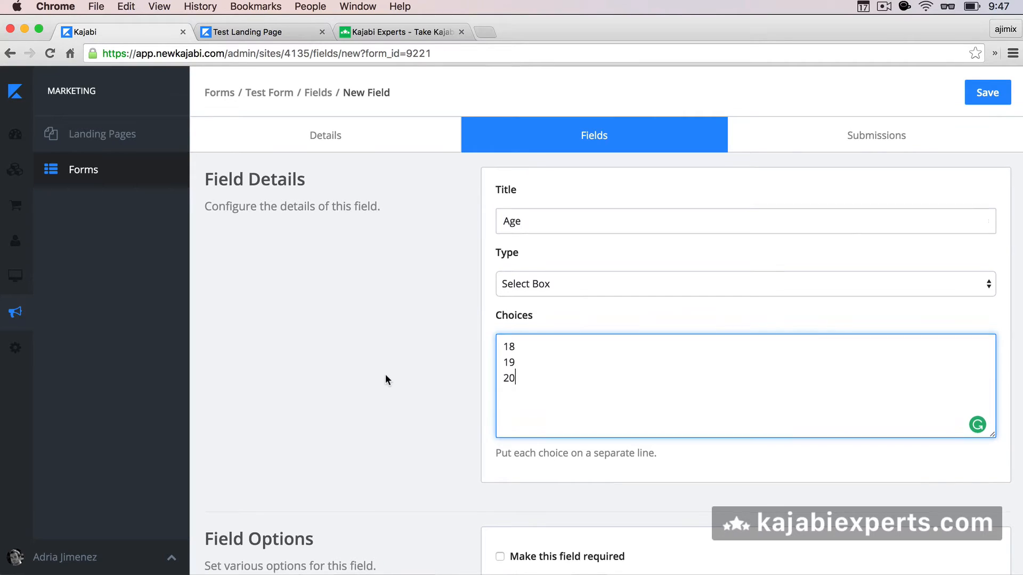
{"action": "scroll", "scroll_direction": "down", "scroll_amount": 3}
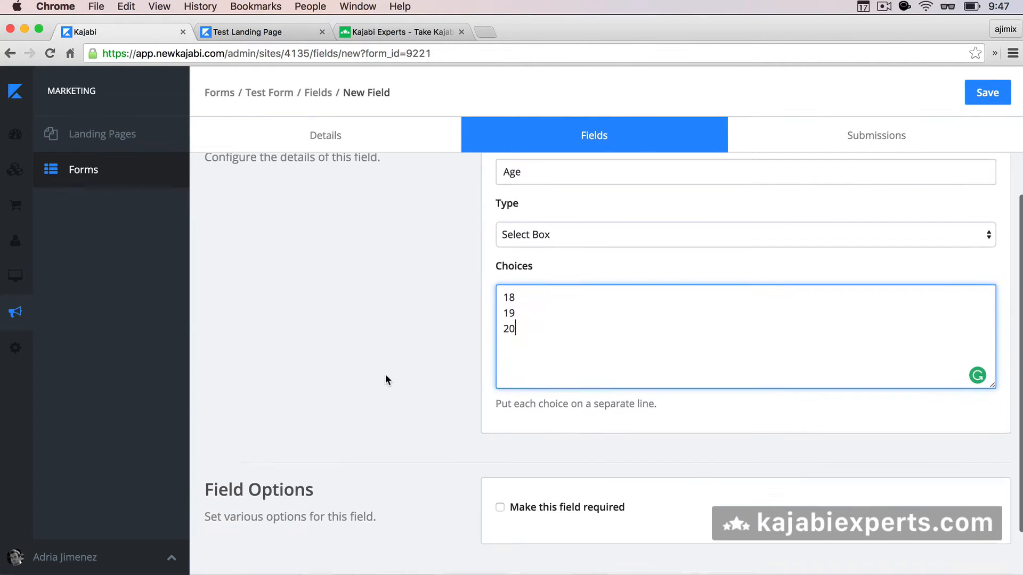
{"action": "scroll", "scroll_direction": "down", "scroll_amount": 3}
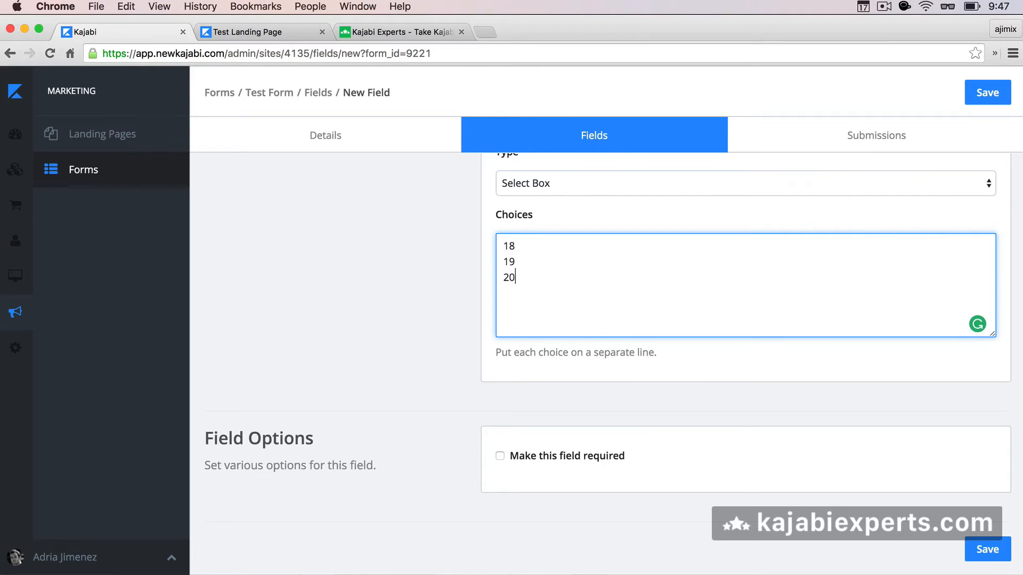
{"action": "left_click", "coordinate": [987, 92]}
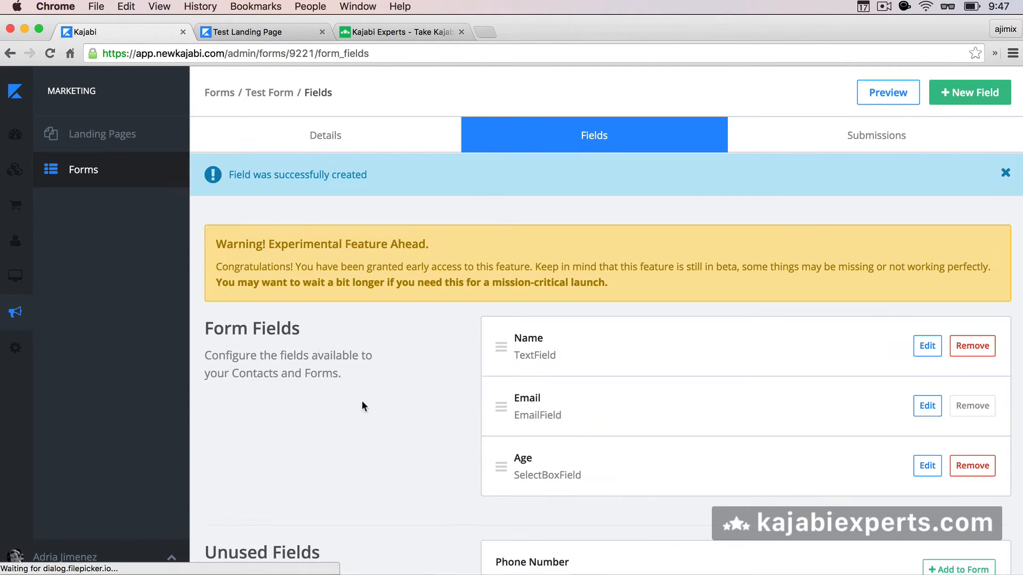
Remove the Age select box from the form so it appears under Unused Fields.
{"action": "left_click", "coordinate": [1005, 173]}
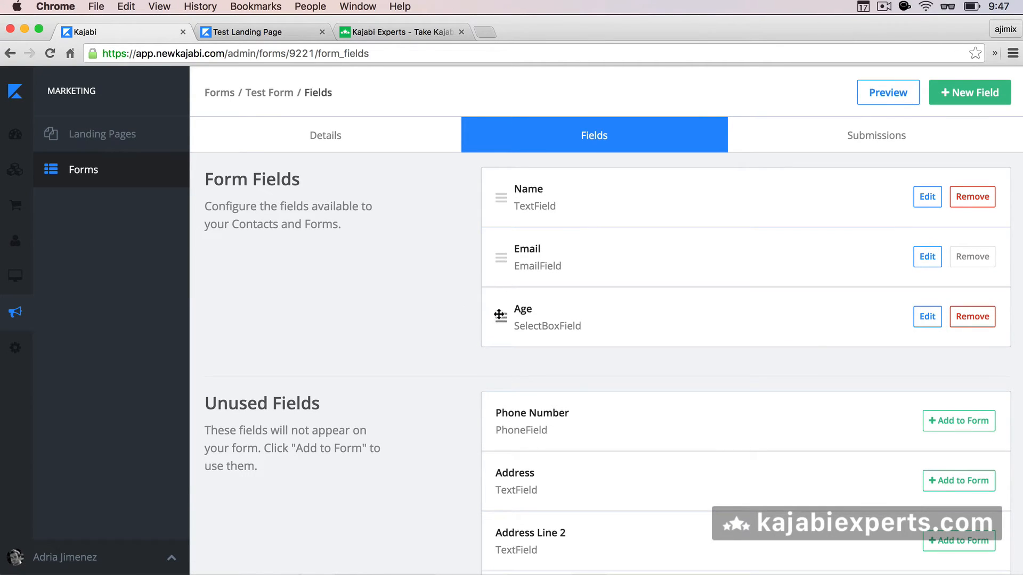
{"action": "mouse_move", "coordinate": [486, 321]}
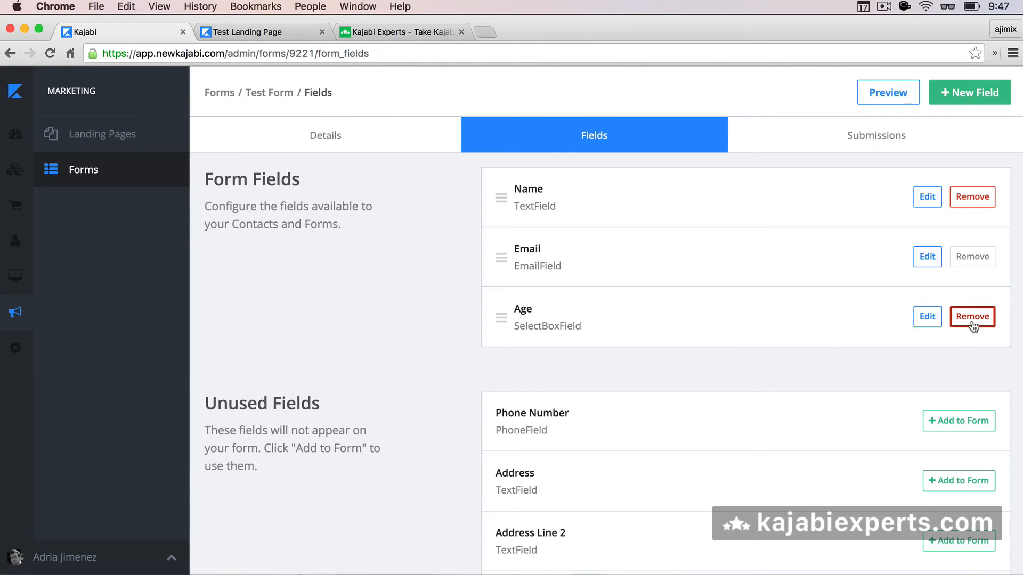
{"action": "left_click", "coordinate": [972, 318]}
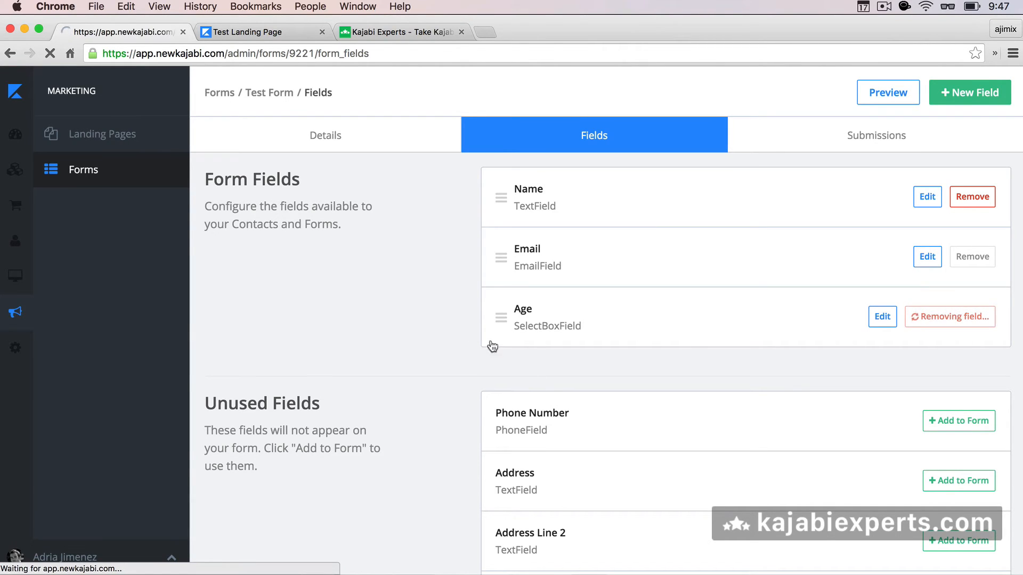
{"action": "scroll", "scroll_direction": "down", "scroll_amount": 3}
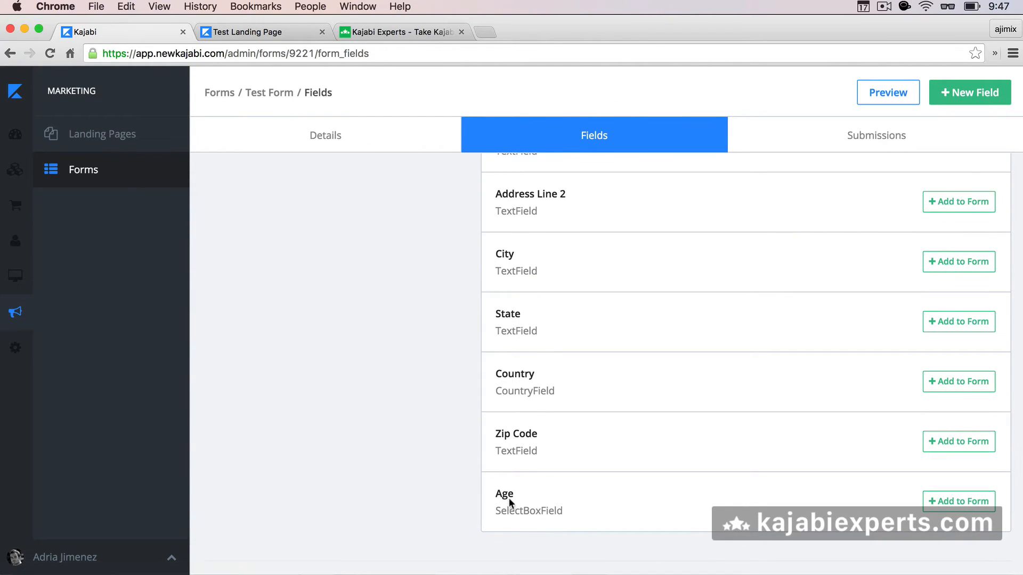
Add Age back from Unused Fields as the third field beneath Name and Email.
{"action": "left_click", "coordinate": [528, 501]}
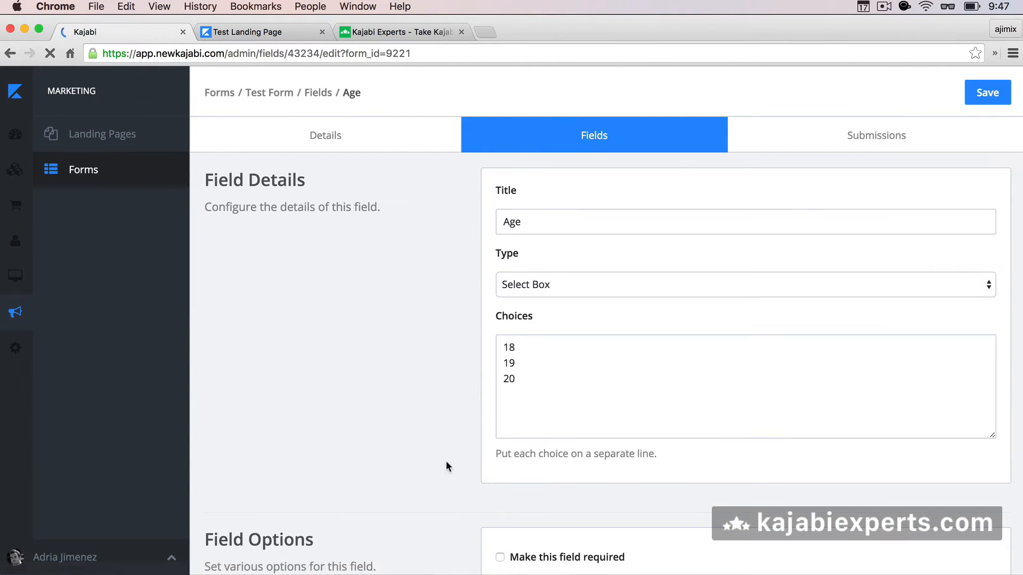
{"action": "scroll", "scroll_direction": "down", "scroll_amount": 3}
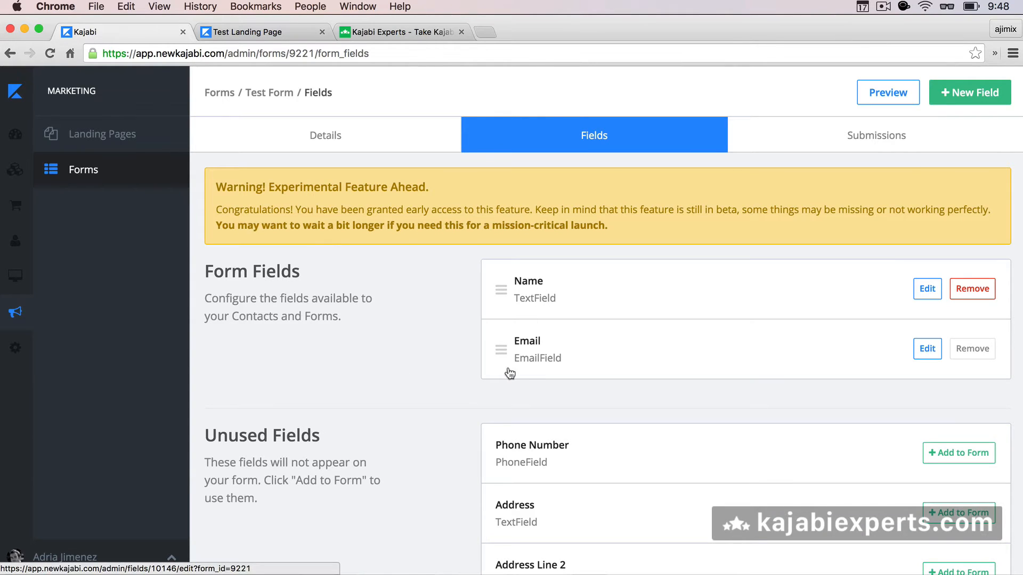
{"action": "scroll", "scroll_direction": "down", "scroll_amount": 3}
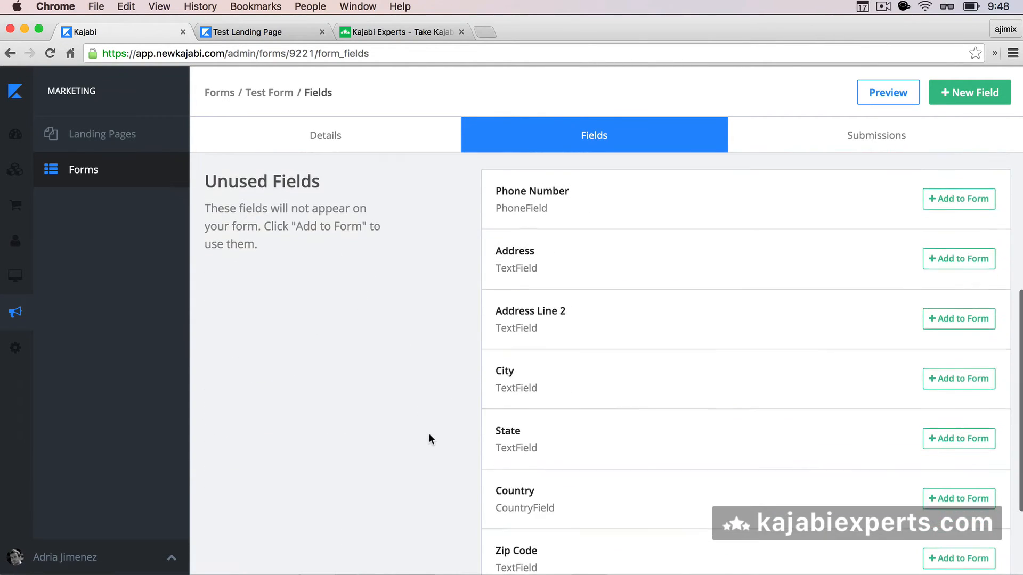
{"action": "scroll", "scroll_direction": "down", "scroll_amount": 3}
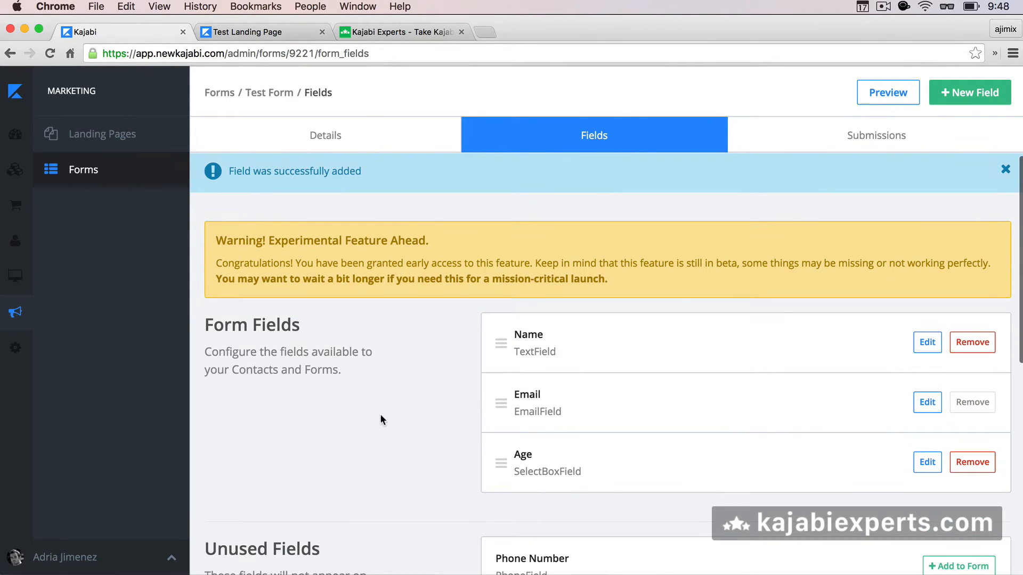
Show Test Form's Details with its title and empty webhook URL field.
{"action": "left_click", "coordinate": [325, 136]}
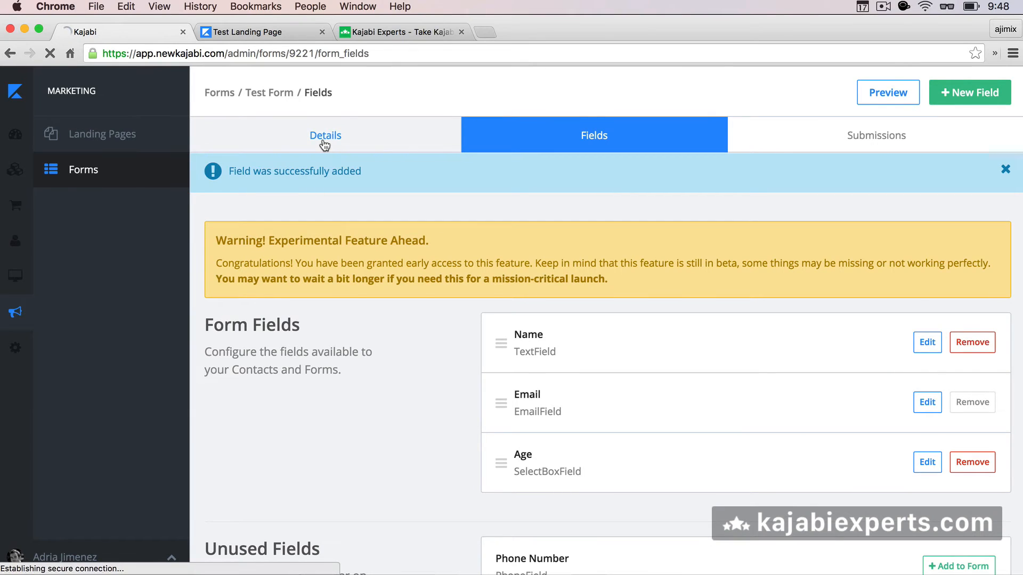
{"action": "left_click", "coordinate": [325, 135]}
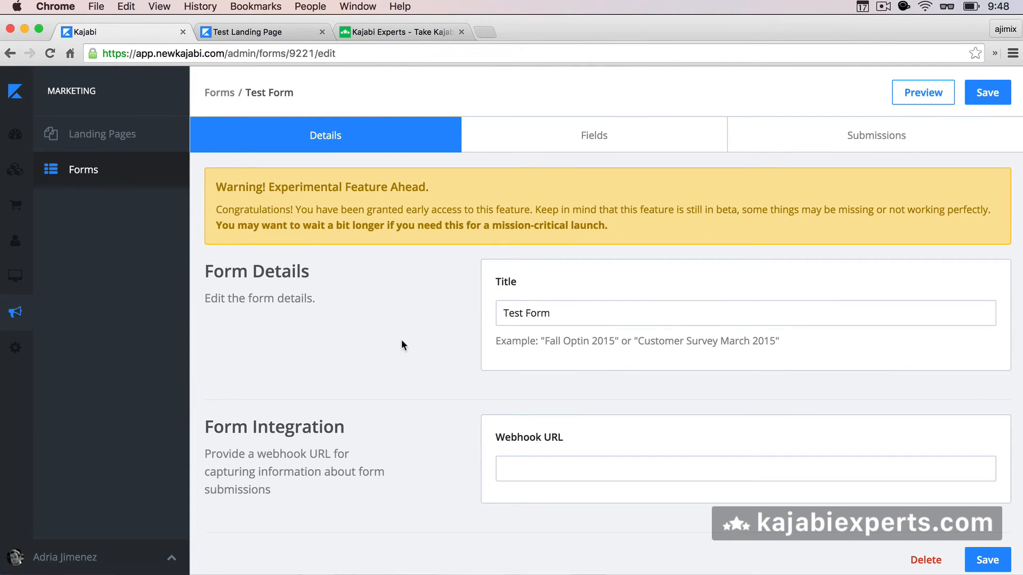
{"action": "mouse_move", "coordinate": [509, 295]}
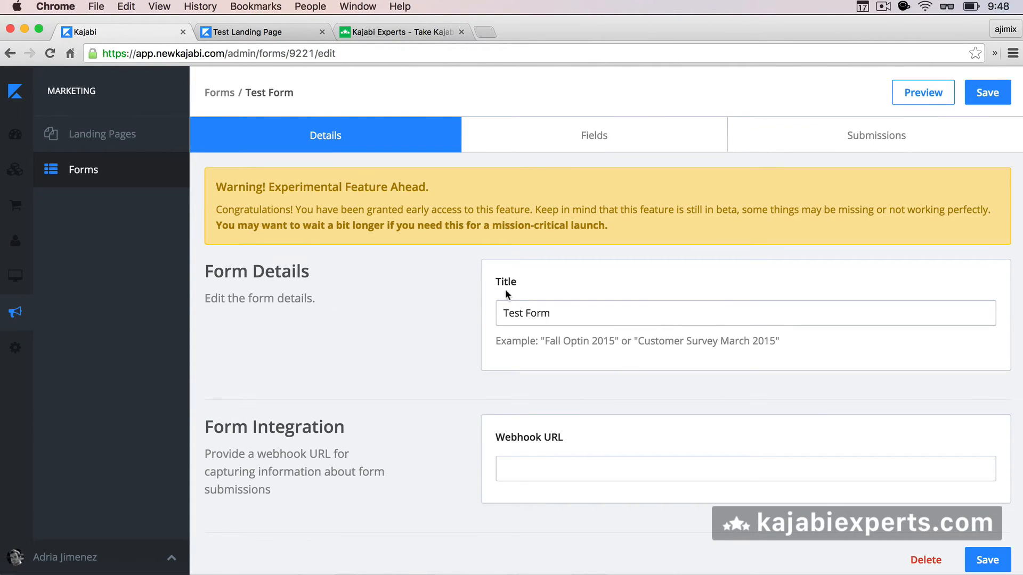
{"action": "mouse_move", "coordinate": [443, 342]}
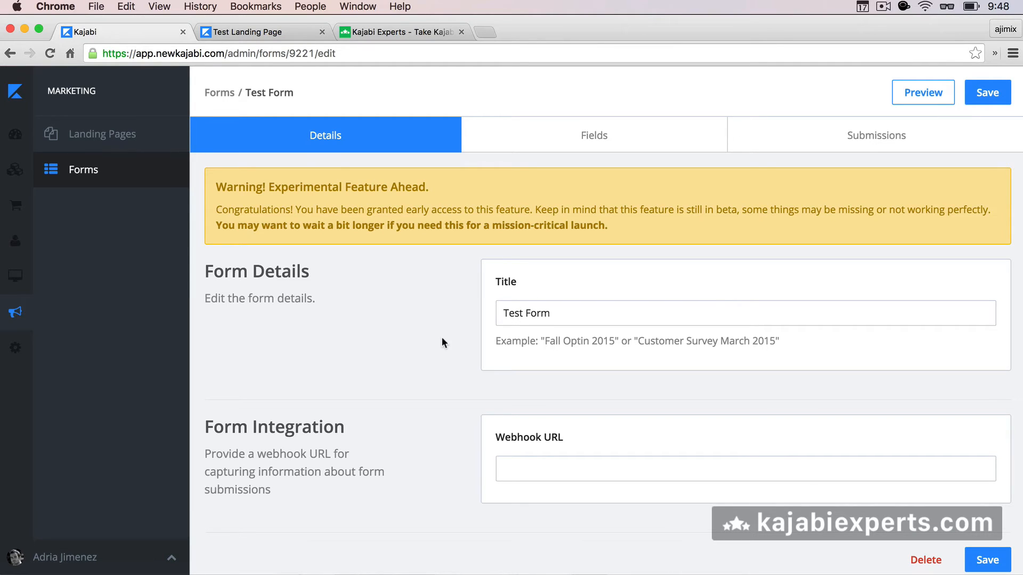
{"action": "mouse_move", "coordinate": [446, 479]}
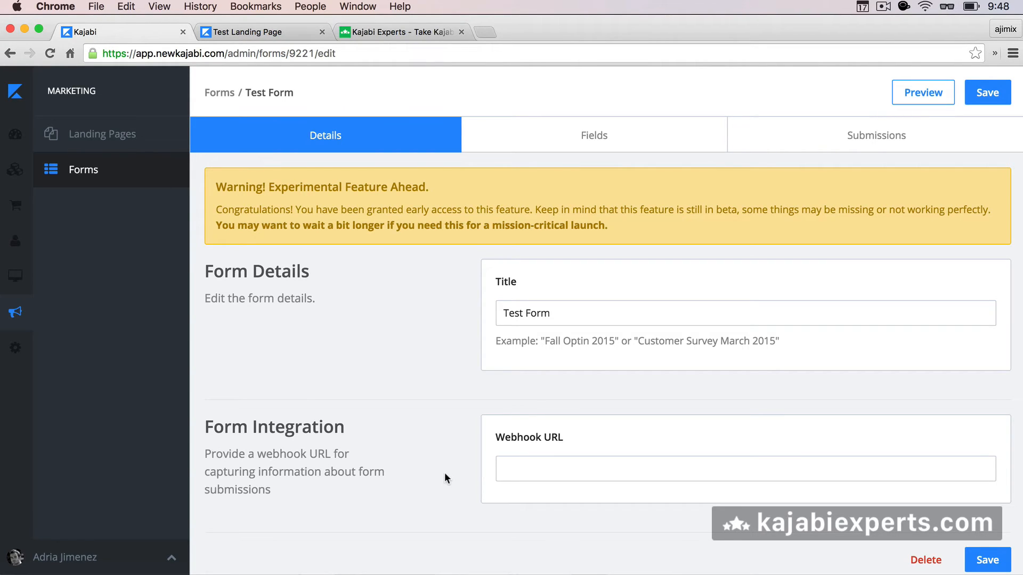
{"action": "left_click", "coordinate": [876, 136]}
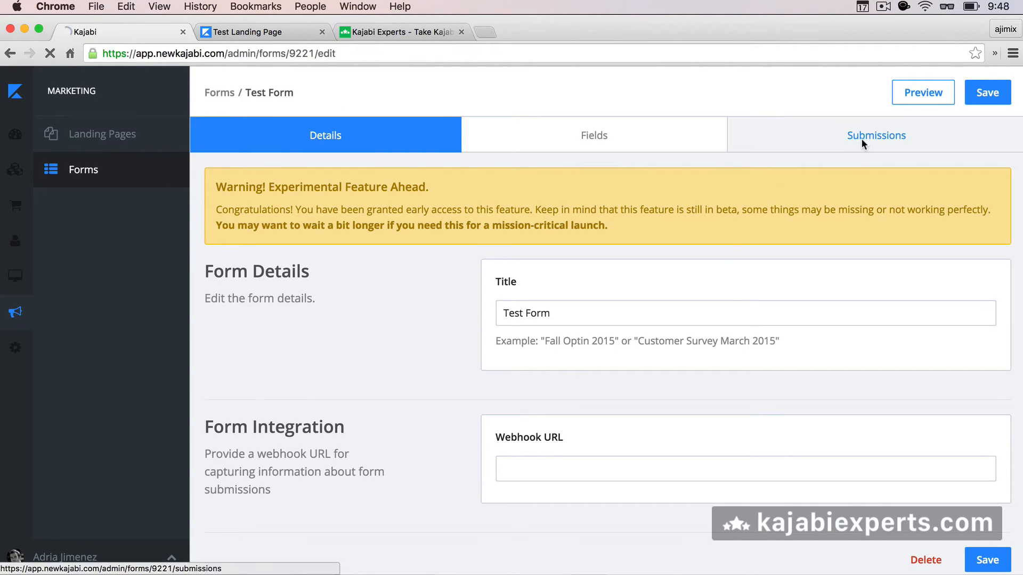
{"action": "left_click", "coordinate": [876, 135]}
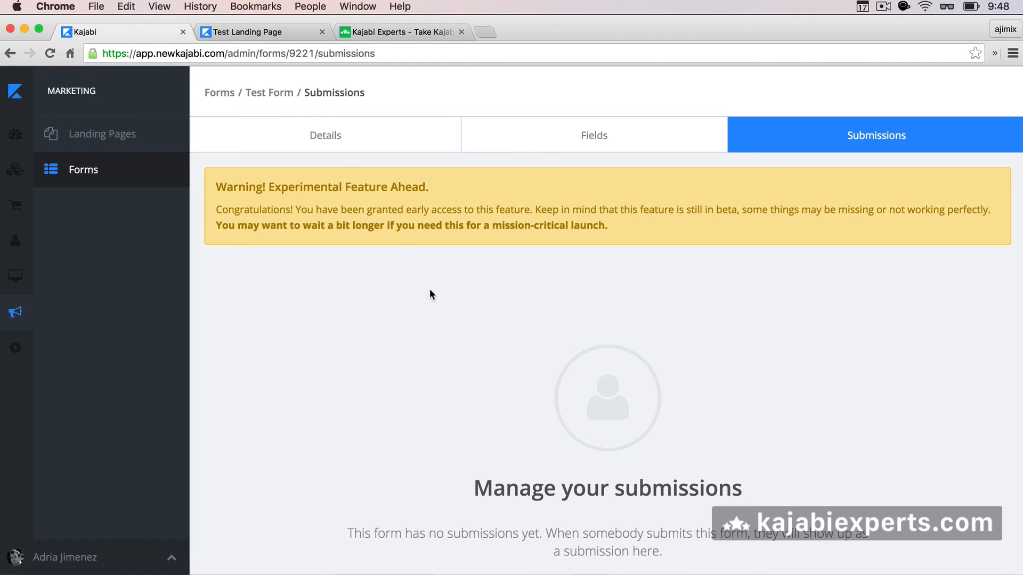
{"action": "left_click", "coordinate": [325, 135]}
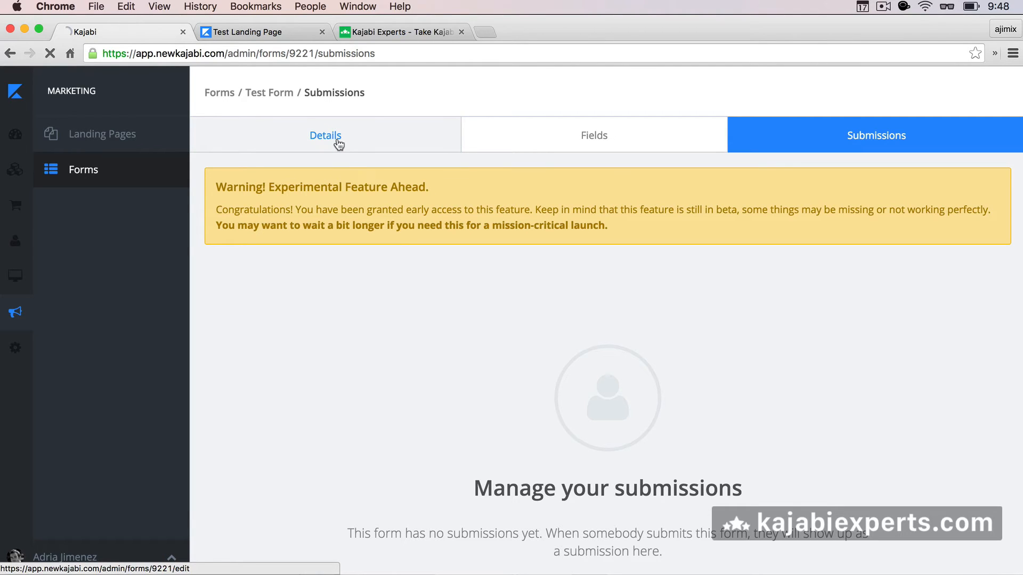
{"action": "left_click", "coordinate": [325, 135]}
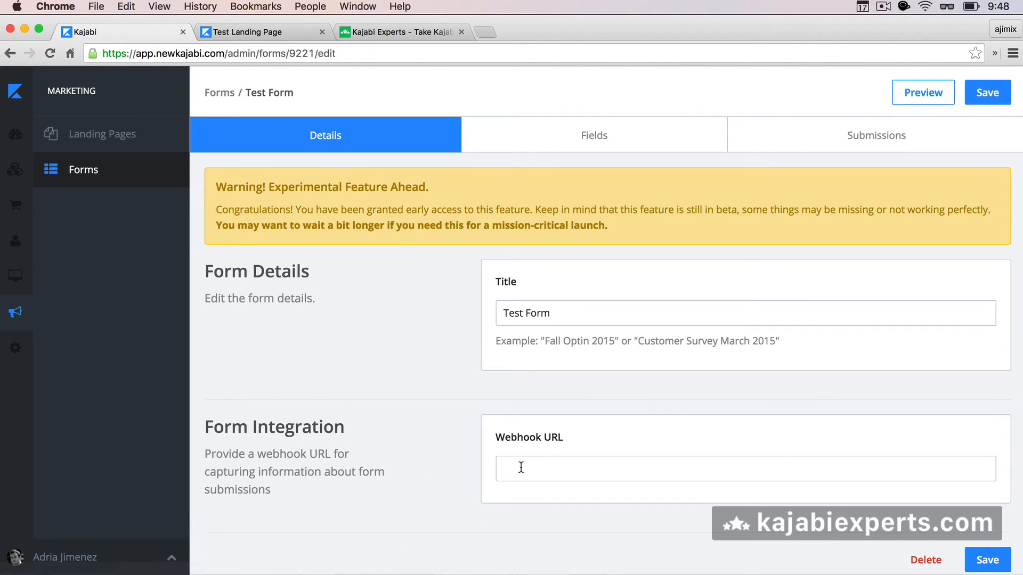
{"action": "mouse_move", "coordinate": [403, 455]}
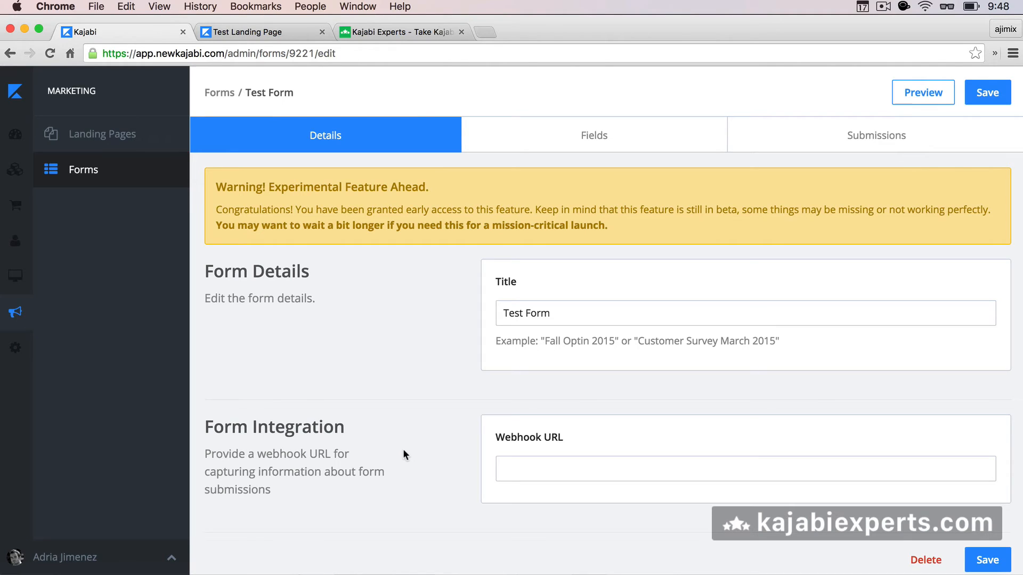
Browse the Kajabi Experts integrations page listing ConvertKit, Infusionsoft and MailChimp.
{"action": "left_click", "coordinate": [398, 30]}
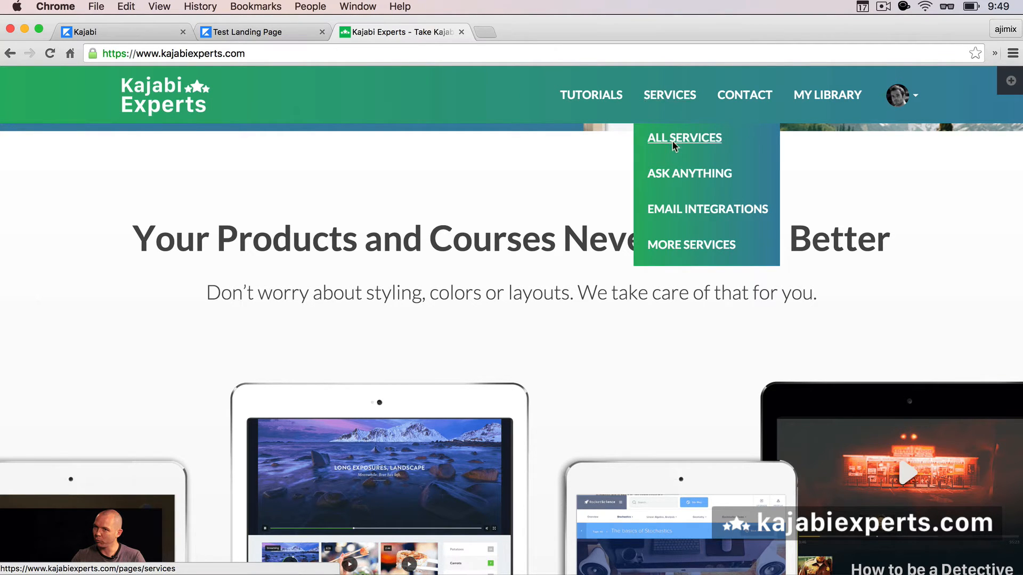
{"action": "left_click", "coordinate": [684, 137]}
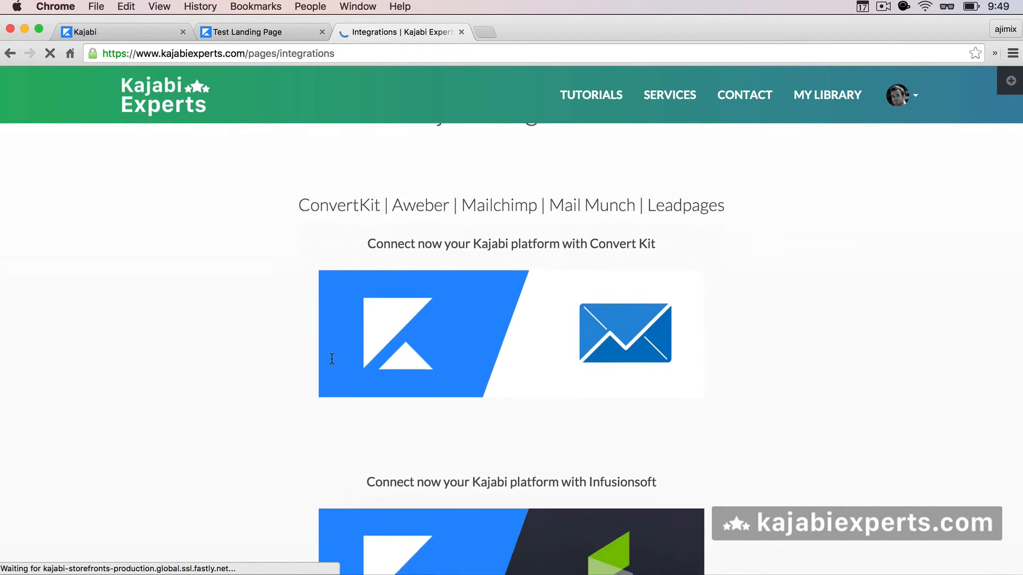
{"action": "scroll", "scroll_direction": "down", "scroll_amount": 3}
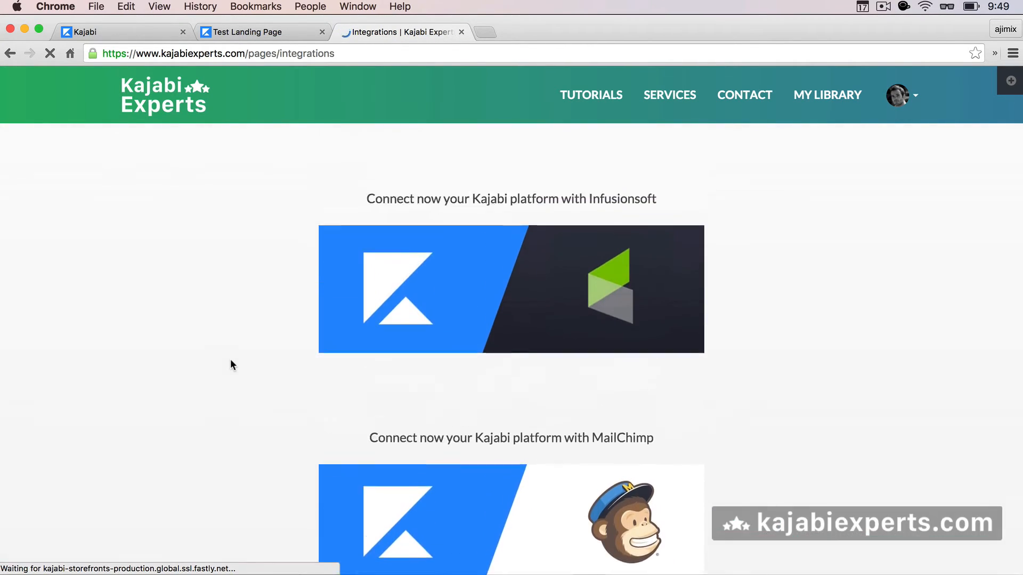
{"action": "scroll", "scroll_direction": "down", "scroll_amount": 3}
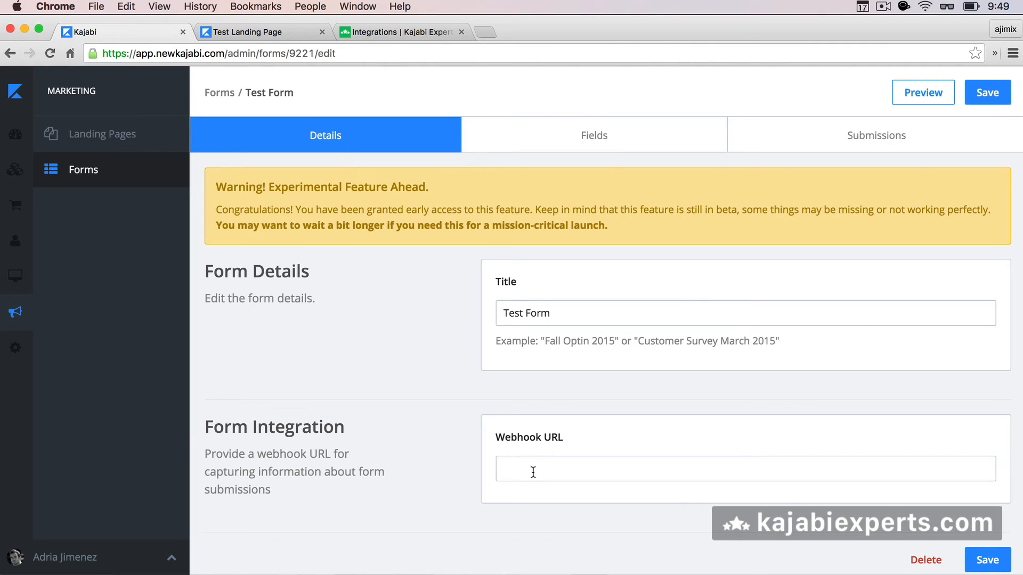
{"action": "mouse_move", "coordinate": [510, 472]}
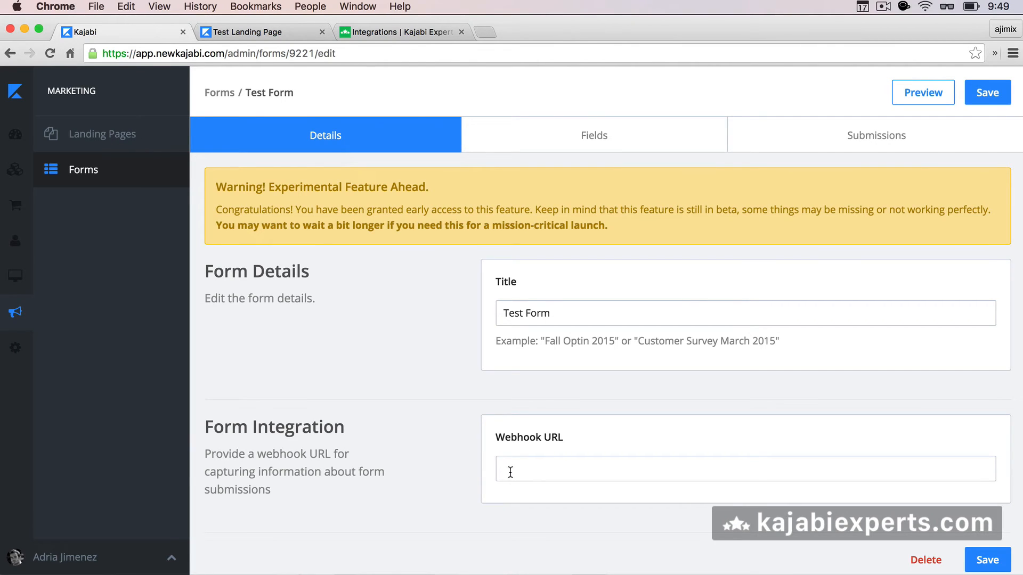
{"action": "left_click", "coordinate": [744, 469]}
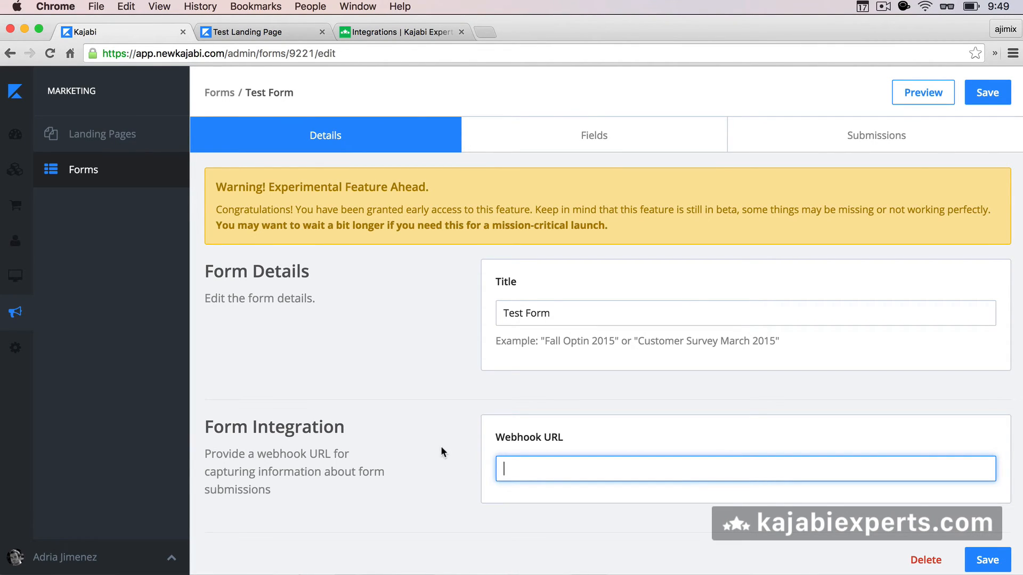
{"action": "mouse_move", "coordinate": [448, 406]}
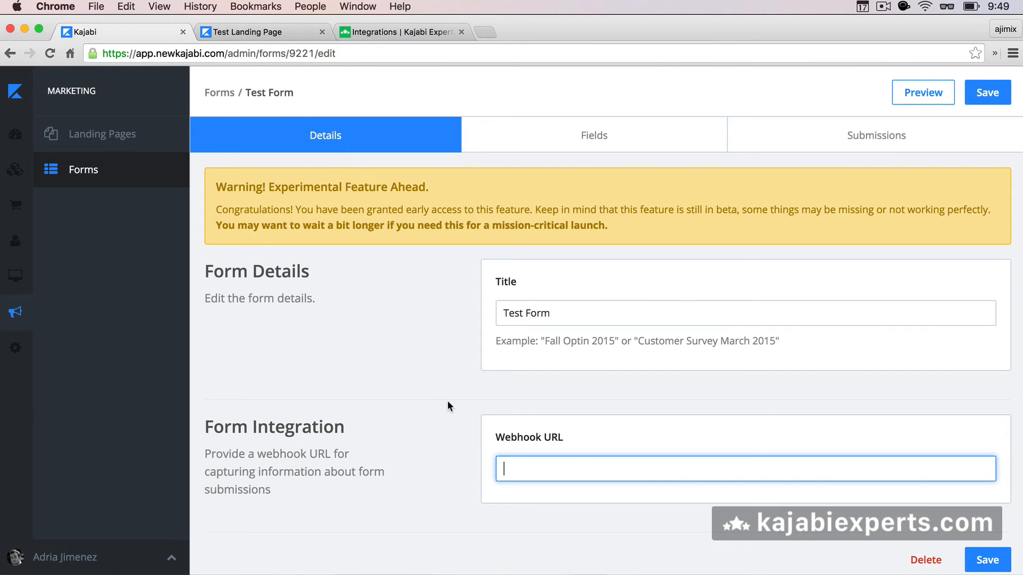
{"action": "mouse_move", "coordinate": [441, 392]}
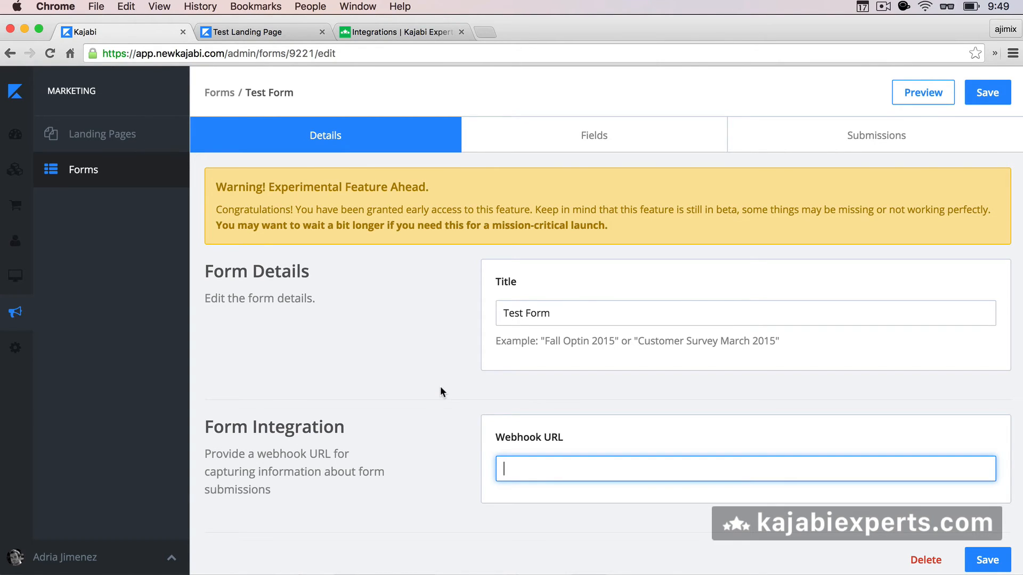
{"action": "mouse_move", "coordinate": [419, 352]}
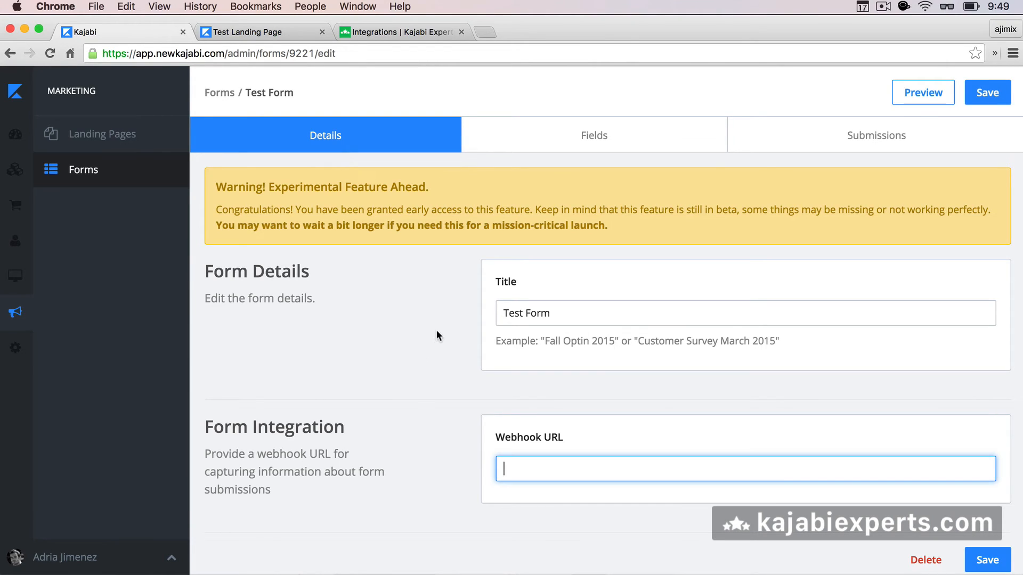
{"action": "mouse_move", "coordinate": [423, 276]}
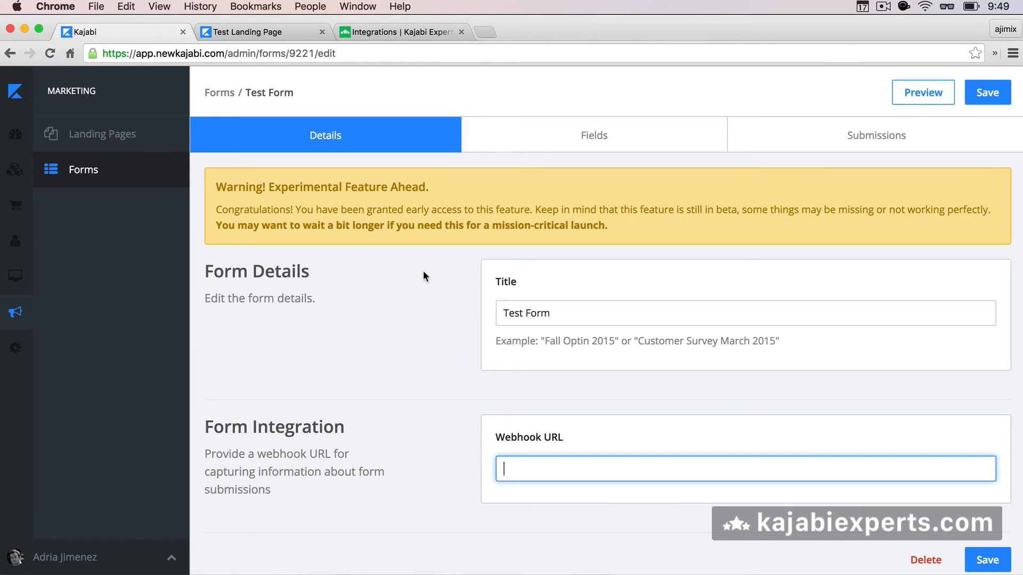
{"action": "mouse_move", "coordinate": [434, 307]}
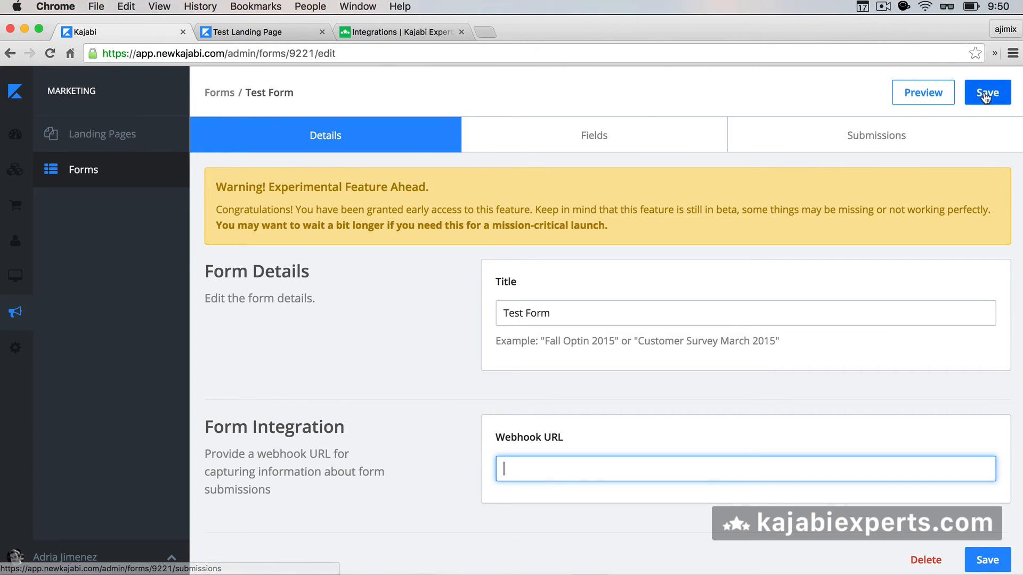
Save Test Form and preview it publicly with Name, Email and Age dropdown.
{"action": "left_click", "coordinate": [987, 92]}
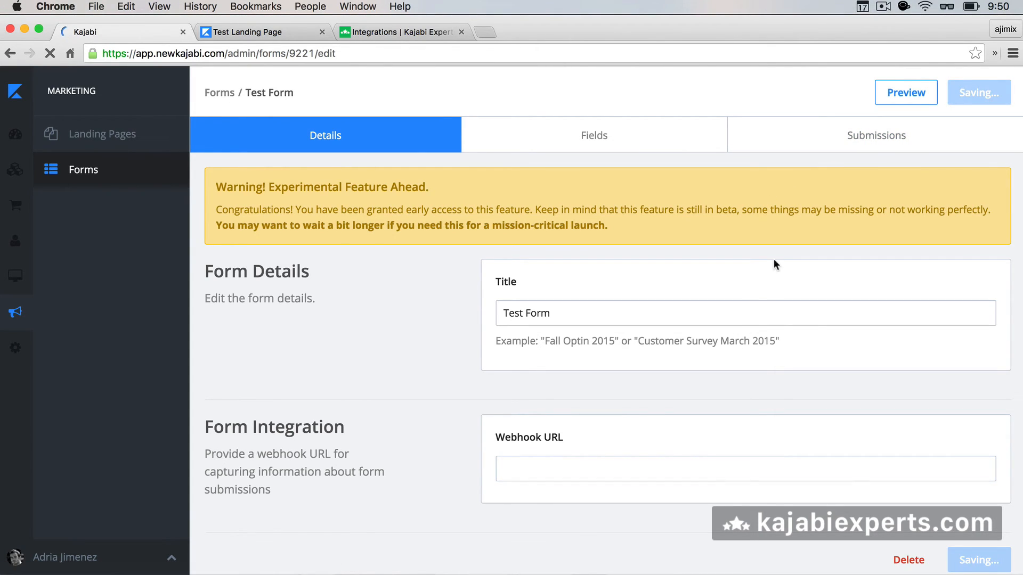
{"action": "left_click", "coordinate": [978, 92]}
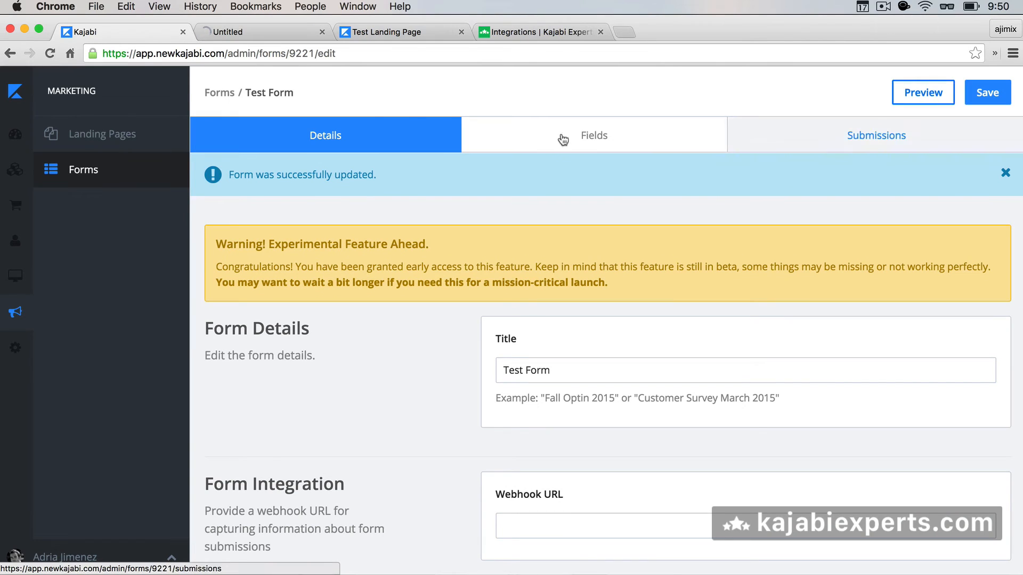
{"action": "left_click", "coordinate": [922, 92]}
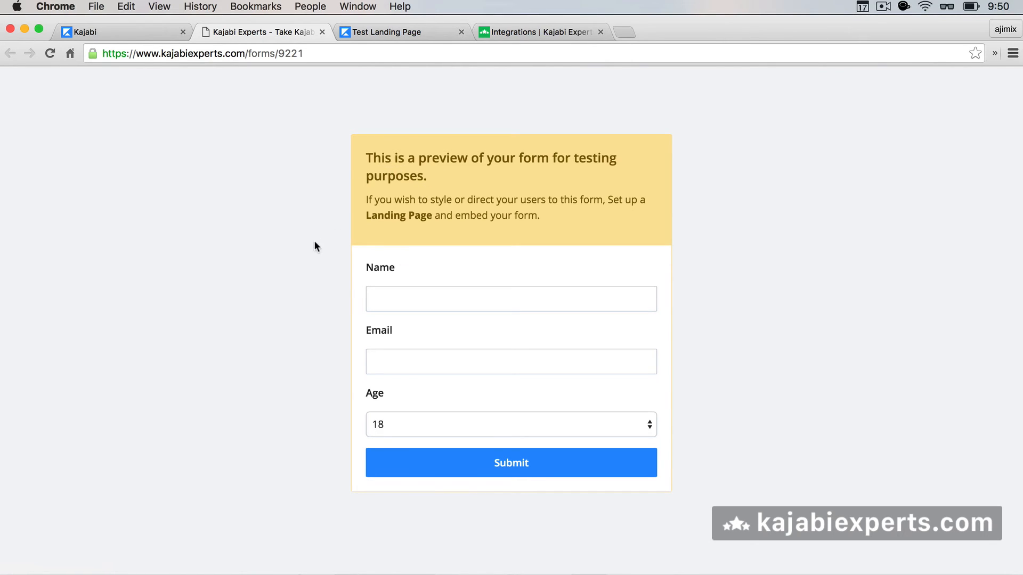
{"action": "mouse_move", "coordinate": [309, 185]}
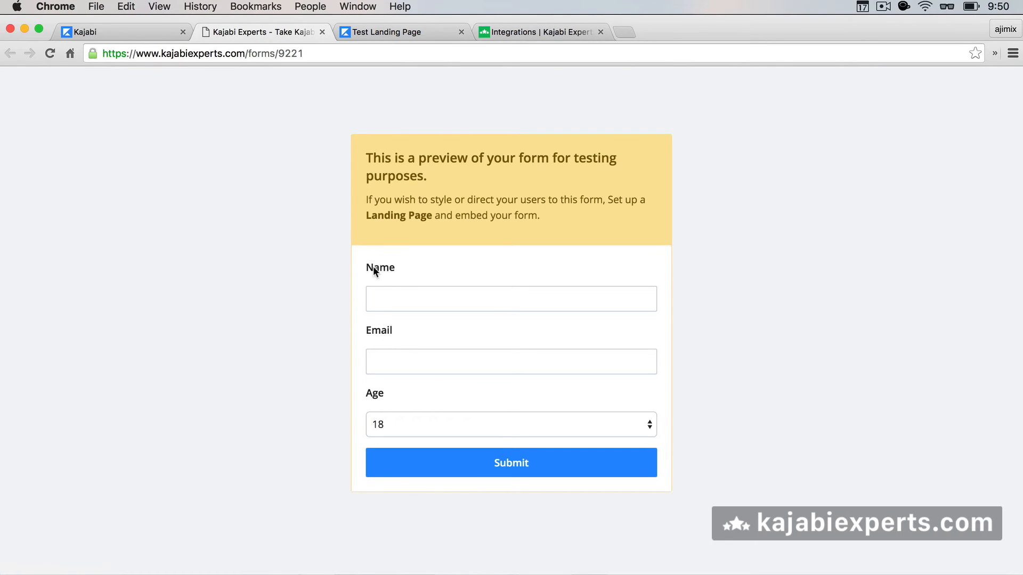
Submit a test entry with name 'sf', email 'sdfsdf@df' and age 19.
{"action": "left_click", "coordinate": [511, 425]}
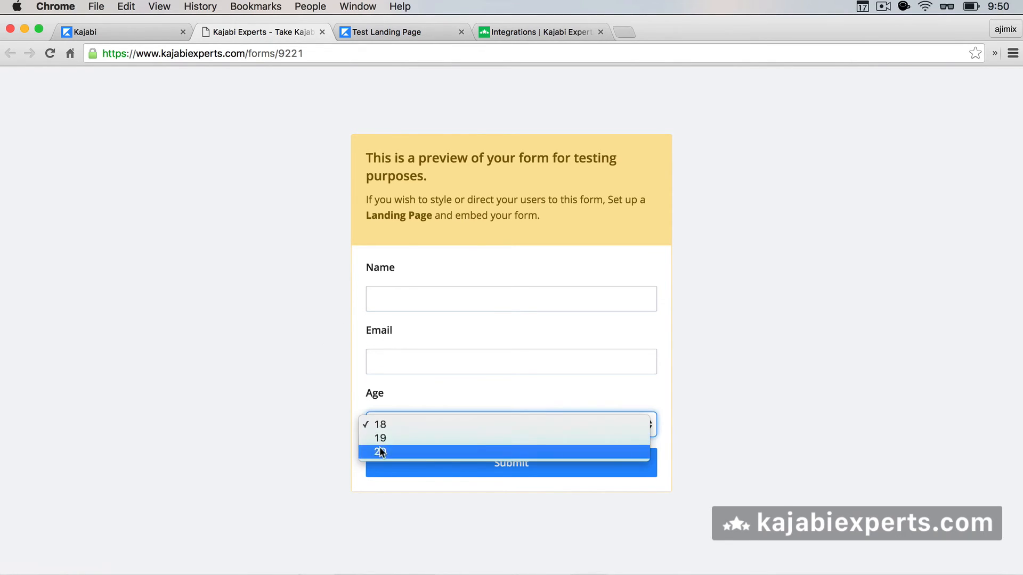
{"action": "left_click", "coordinate": [380, 424]}
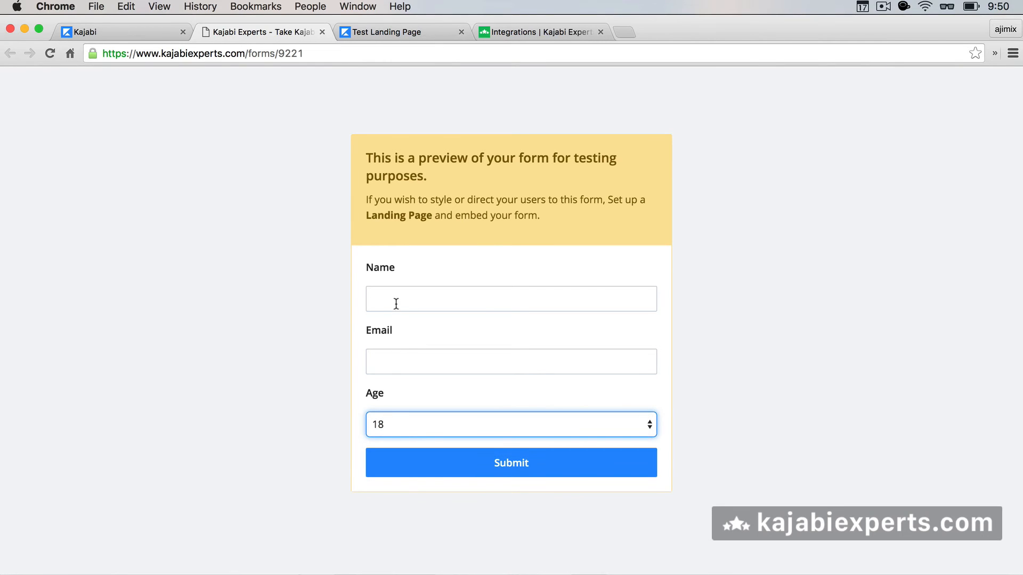
{"action": "type", "text": "sf"}
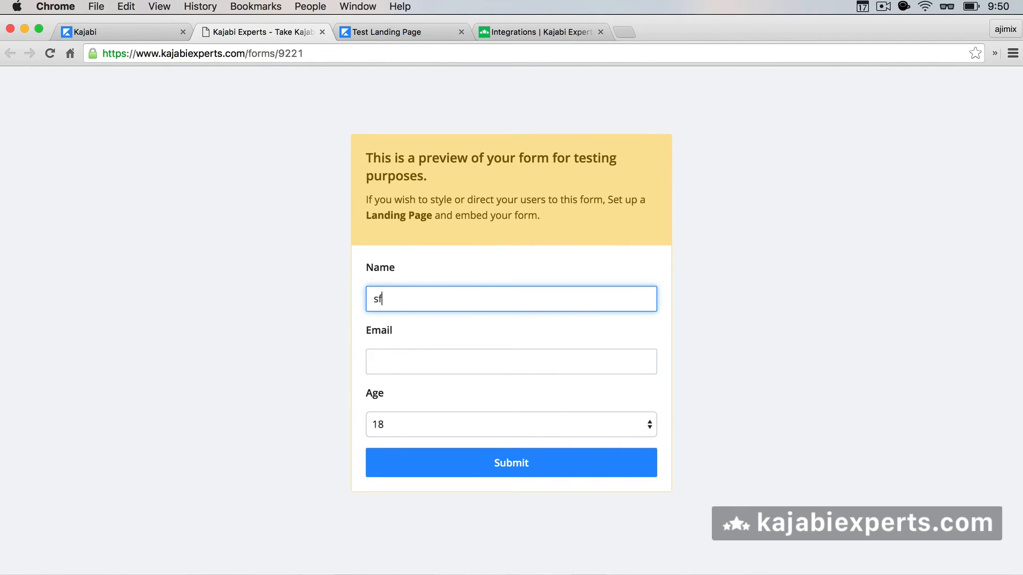
{"action": "type", "text": "sdfsdf@df"}
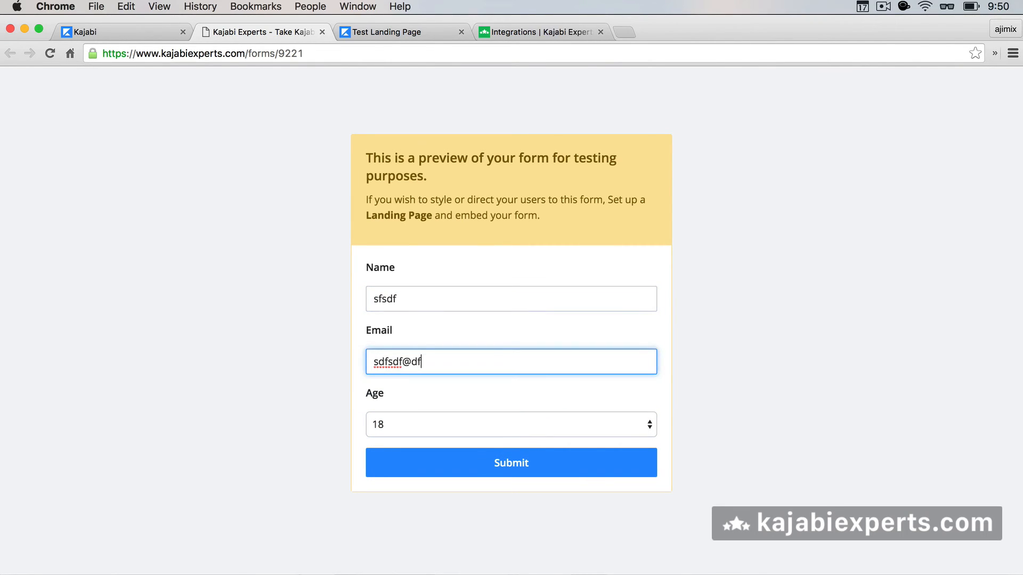
{"action": "left_click", "coordinate": [511, 425]}
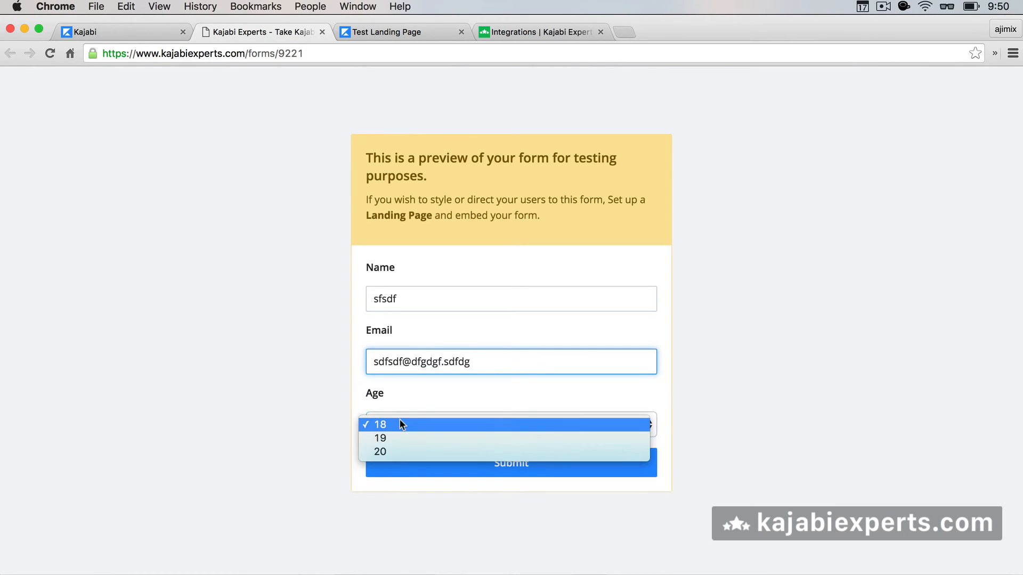
{"action": "left_click", "coordinate": [380, 438]}
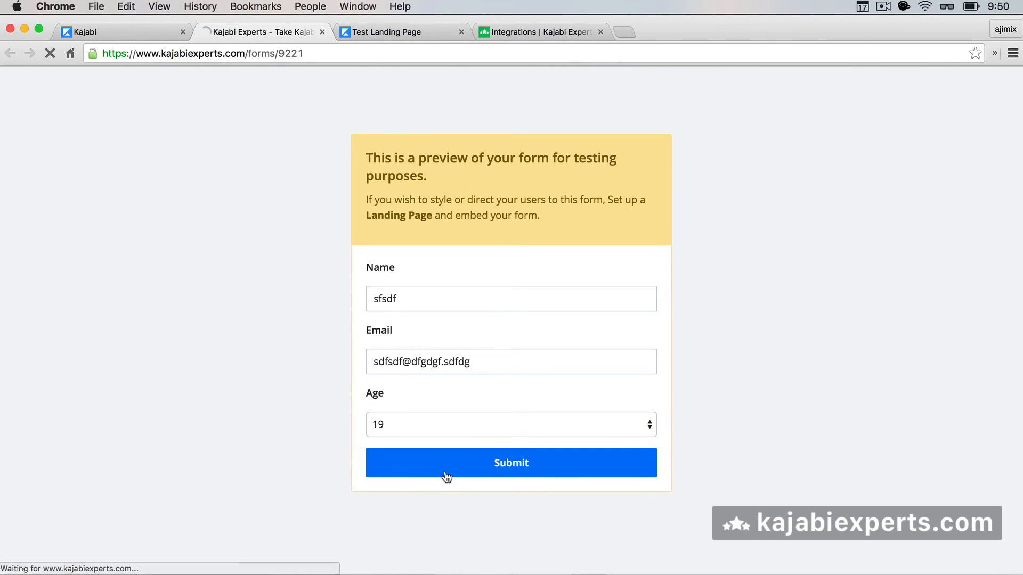
{"action": "left_click", "coordinate": [510, 462]}
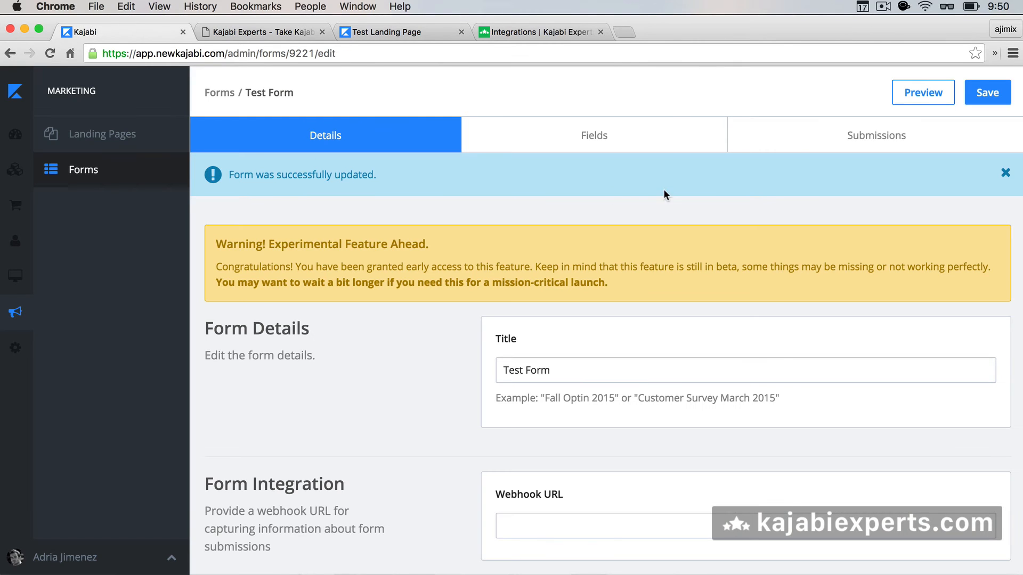
{"action": "left_click", "coordinate": [876, 135]}
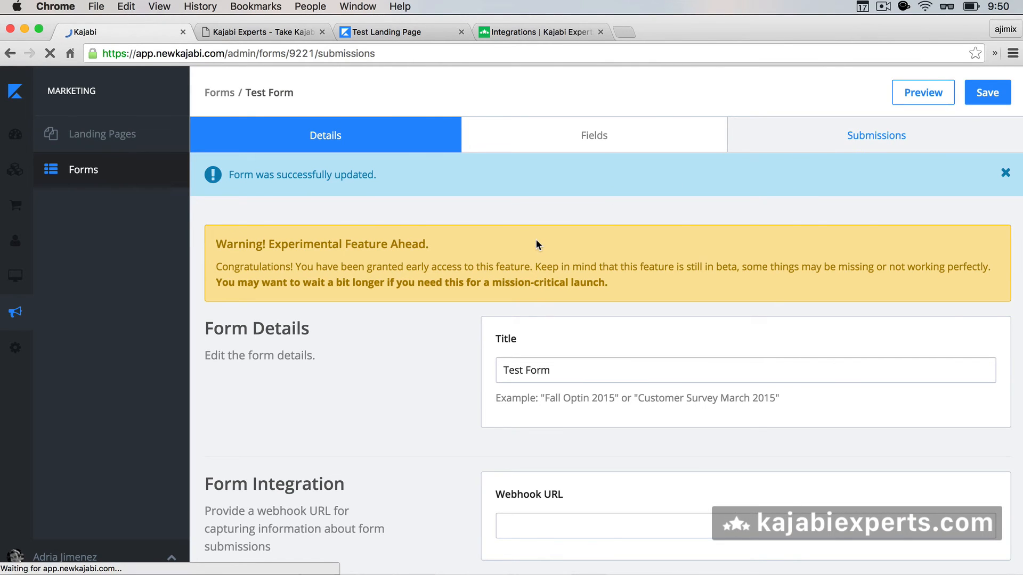
{"action": "left_click", "coordinate": [876, 135]}
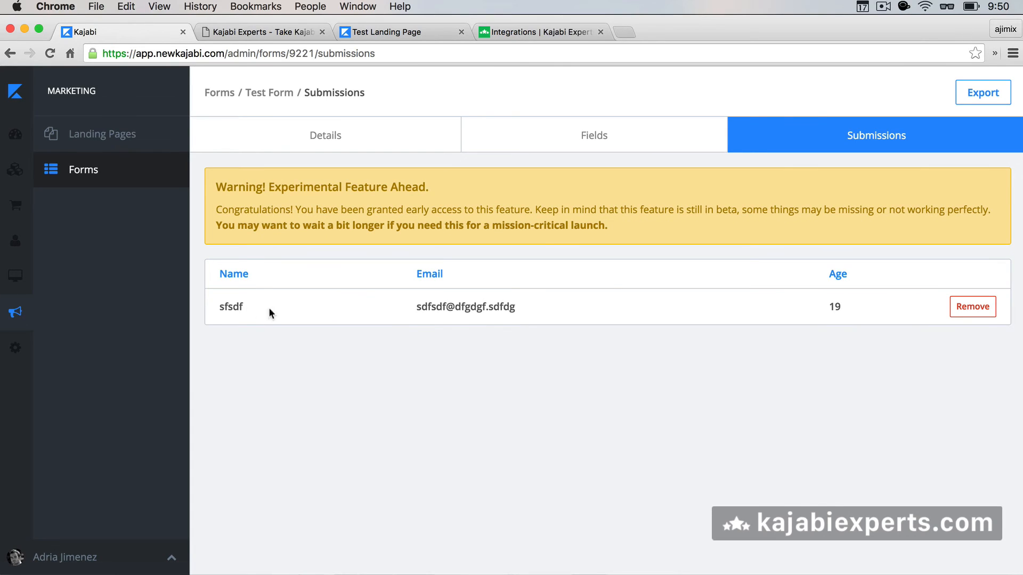
{"action": "mouse_move", "coordinate": [350, 192]}
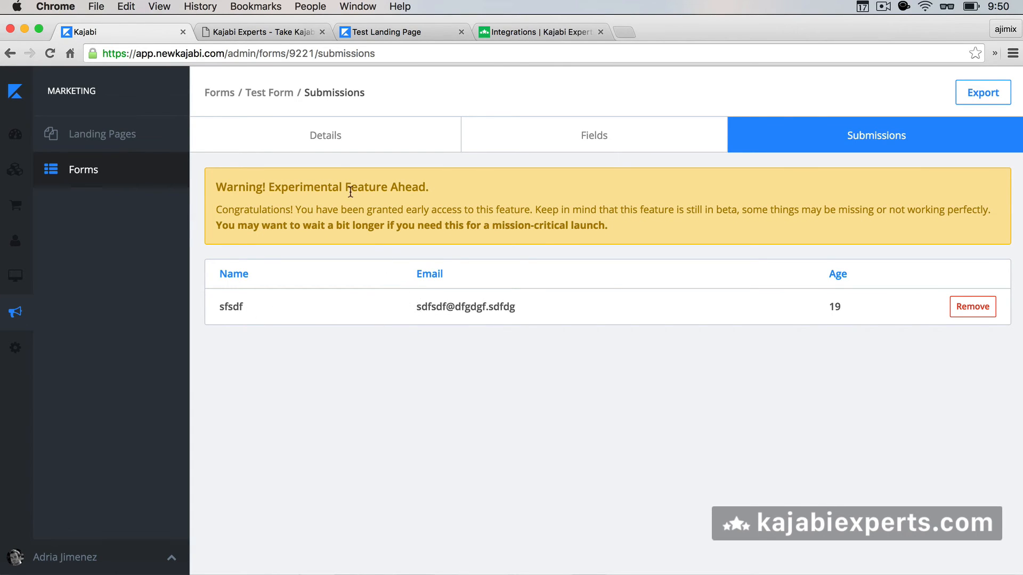
{"action": "left_click", "coordinate": [325, 135]}
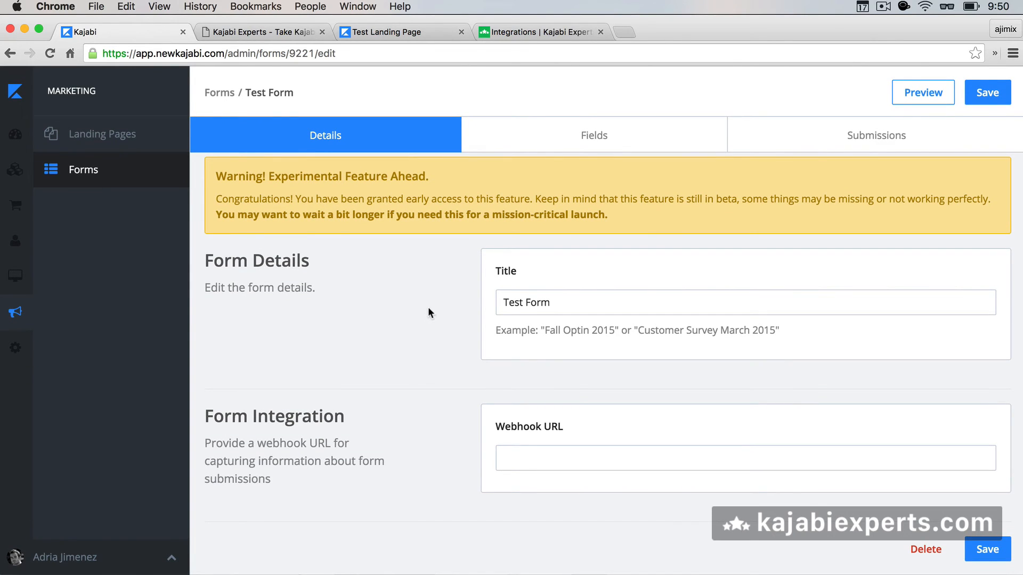
Confirm in the preview tab that the test submission was received, then return to the admin.
{"action": "left_click", "coordinate": [875, 136]}
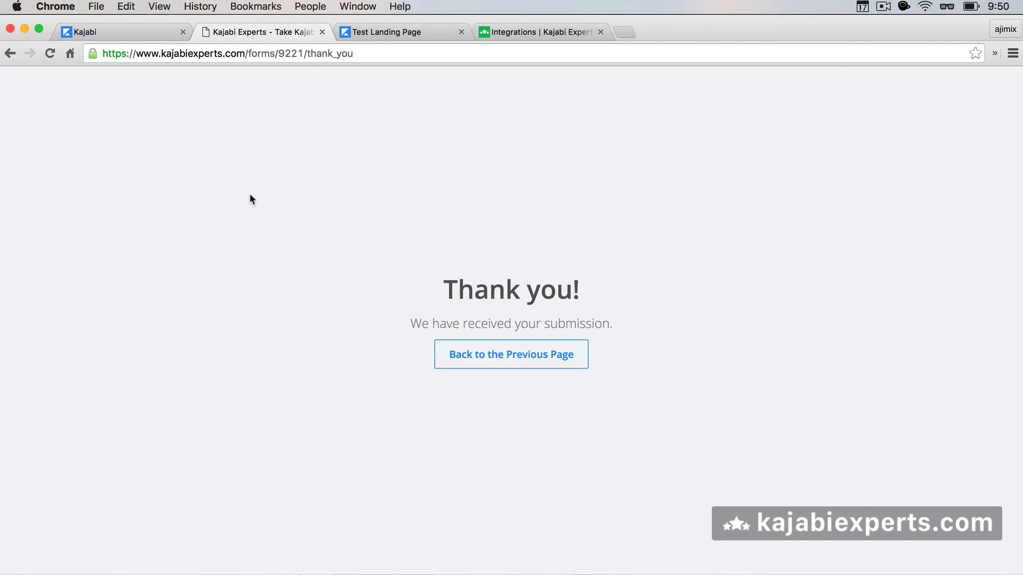
{"action": "left_click", "coordinate": [11, 54]}
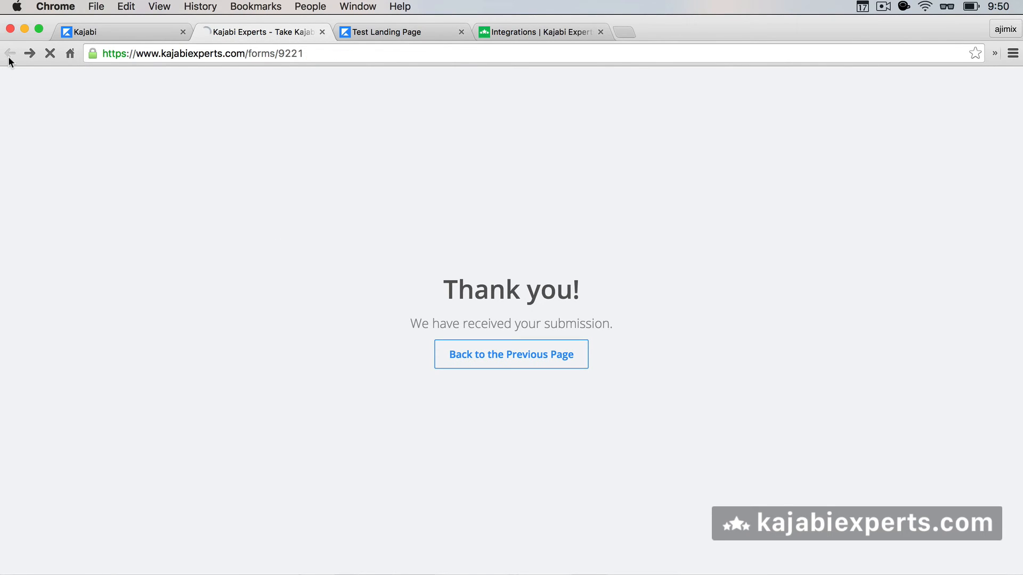
{"action": "left_click", "coordinate": [510, 354]}
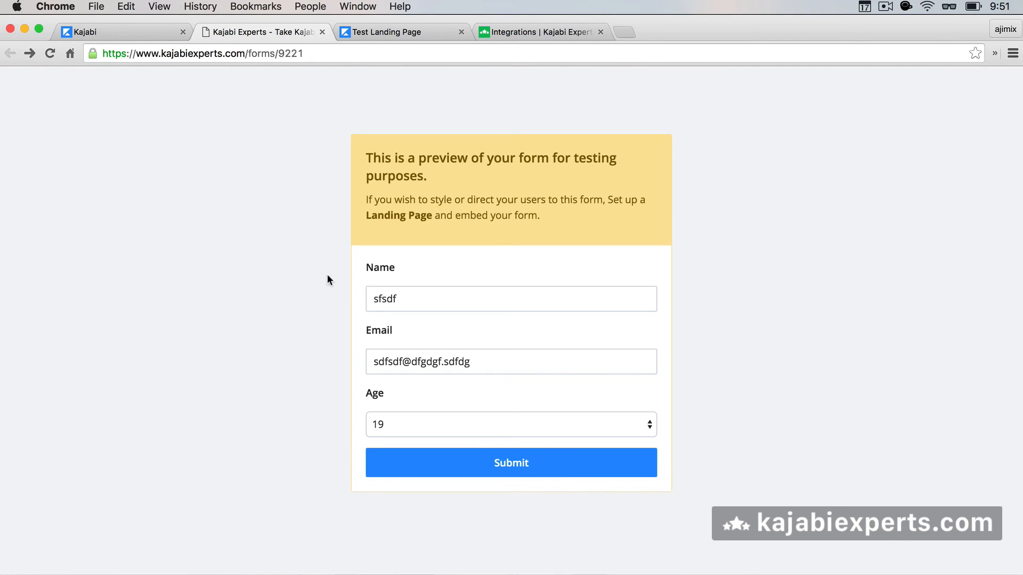
{"action": "left_click", "coordinate": [98, 31]}
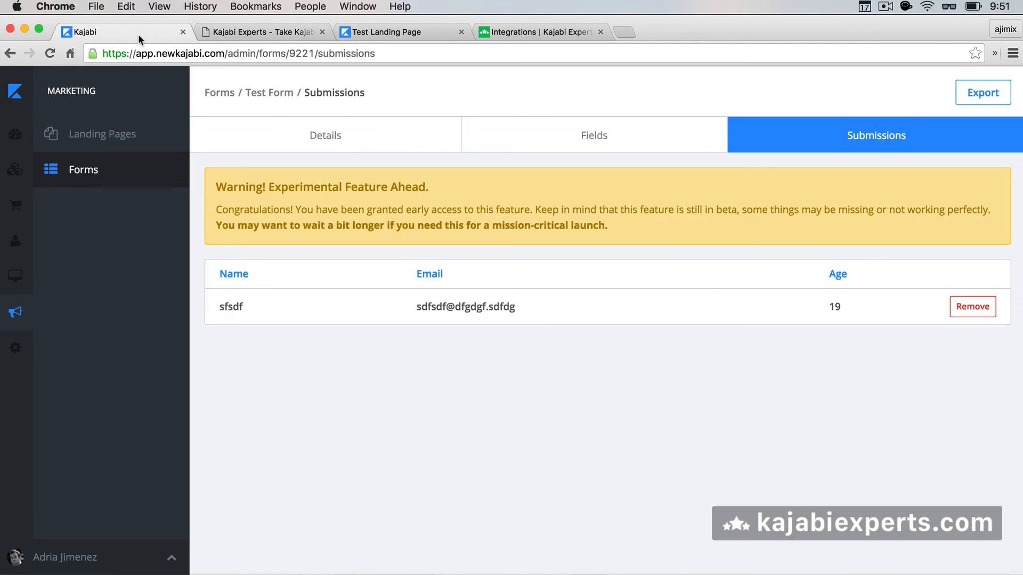
Go from the form's submissions to the Landing Pages list under Marketing.
{"action": "left_click", "coordinate": [388, 32]}
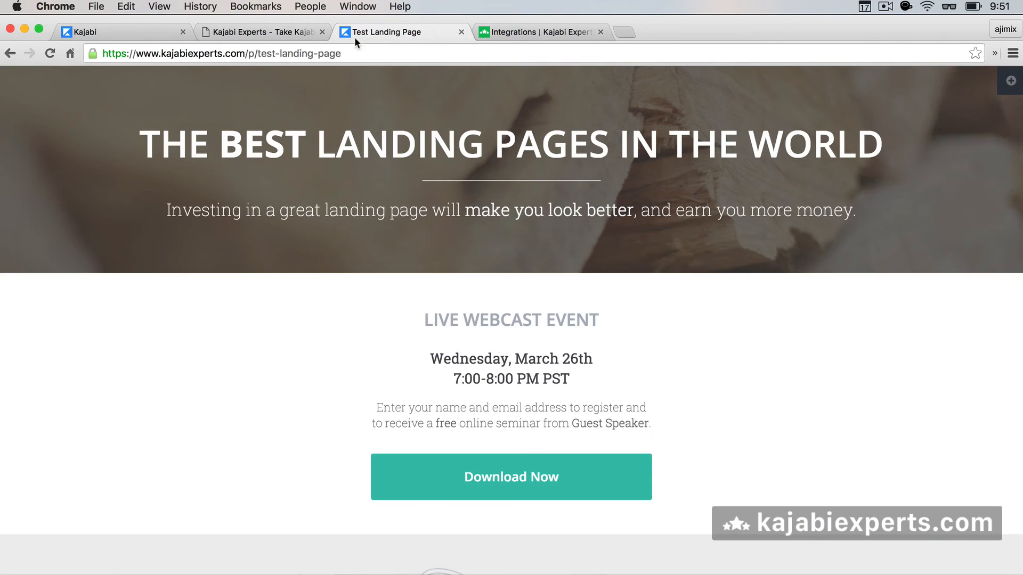
{"action": "left_click", "coordinate": [124, 30]}
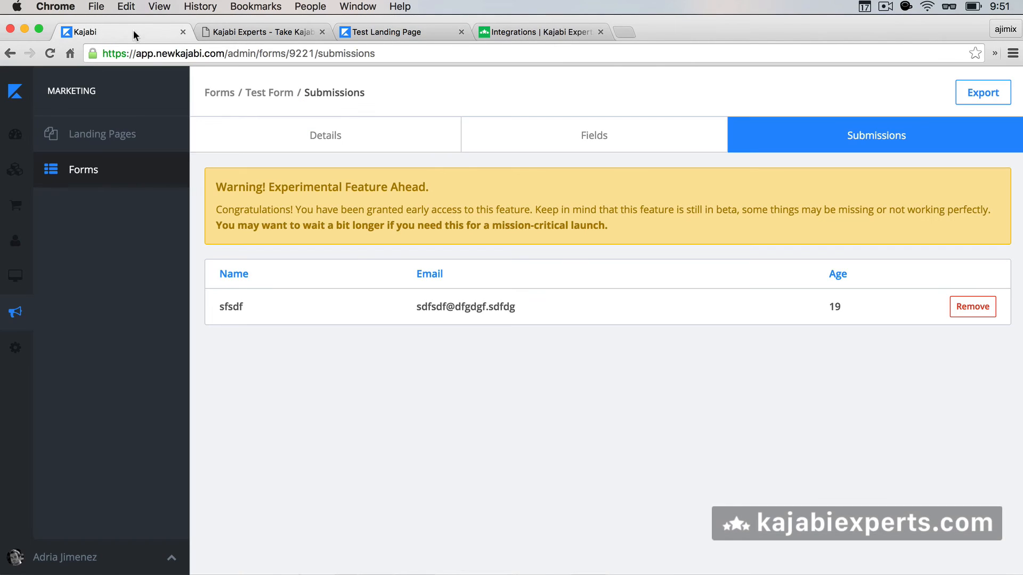
{"action": "mouse_move", "coordinate": [210, 286]}
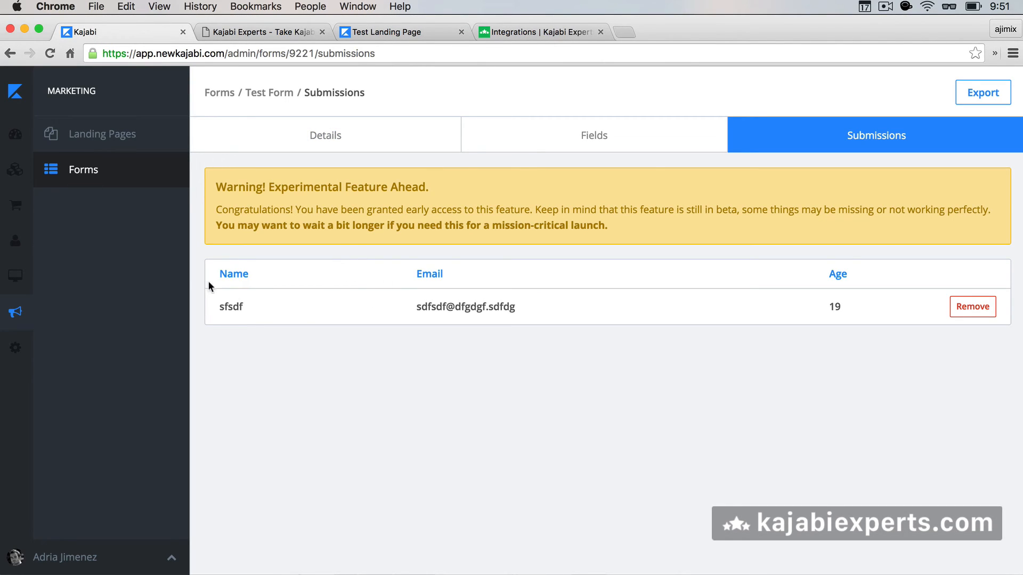
{"action": "left_click", "coordinate": [102, 135]}
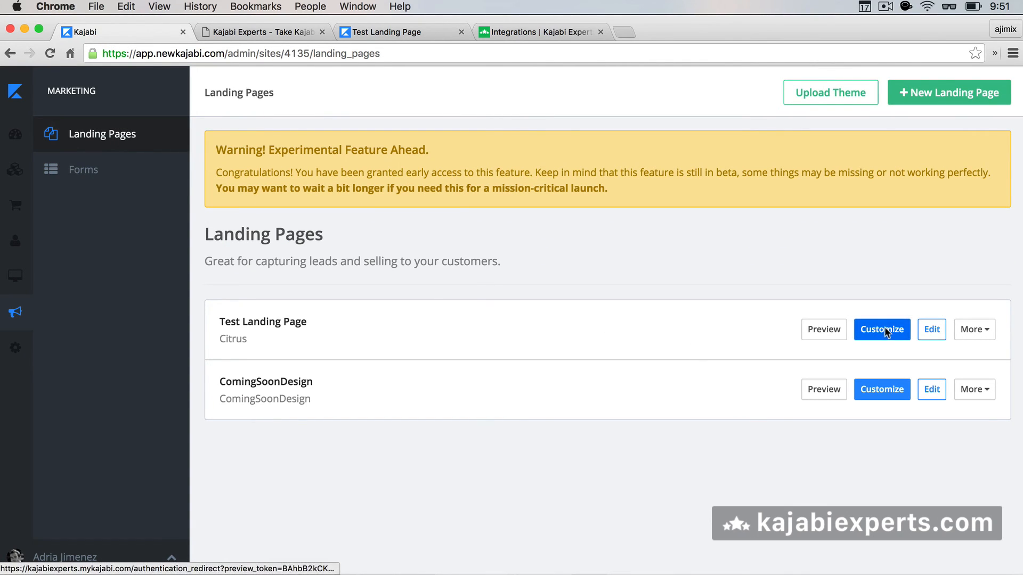
Customize Test Landing Page, viewing its settings before ComingSoonDesign's load.
{"action": "left_click", "coordinate": [881, 329]}
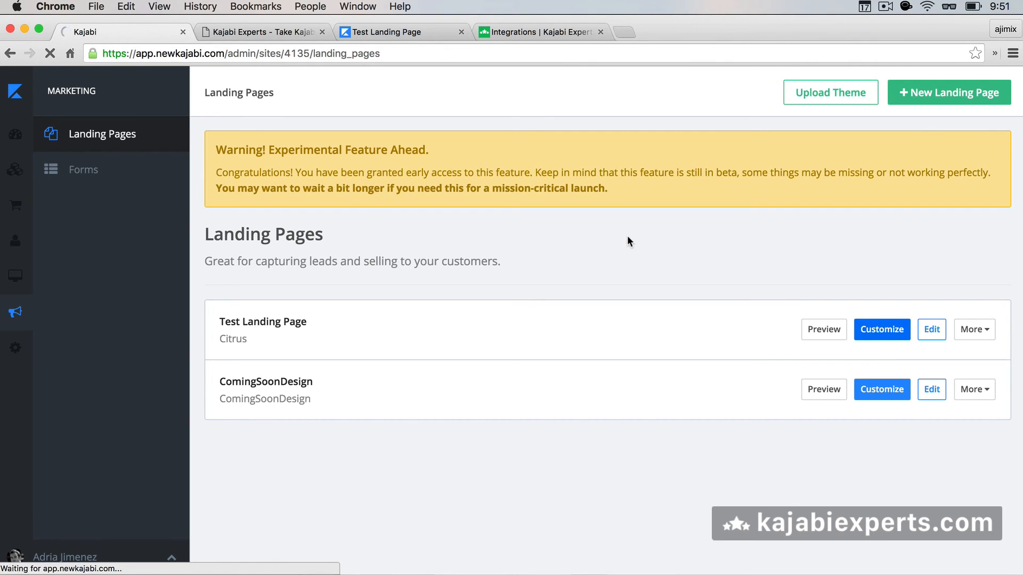
{"action": "left_click", "coordinate": [881, 329]}
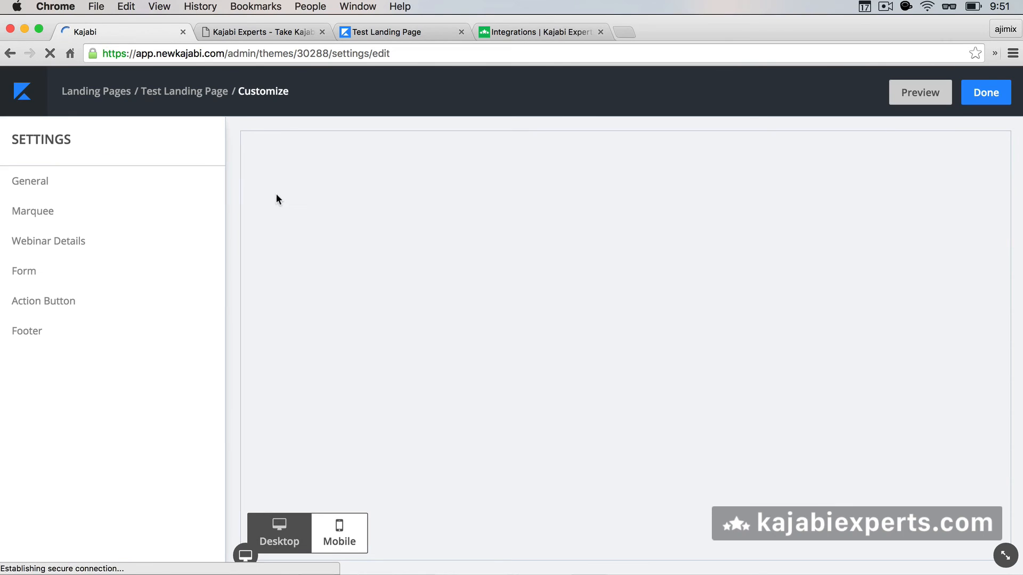
{"action": "left_click", "coordinate": [23, 271]}
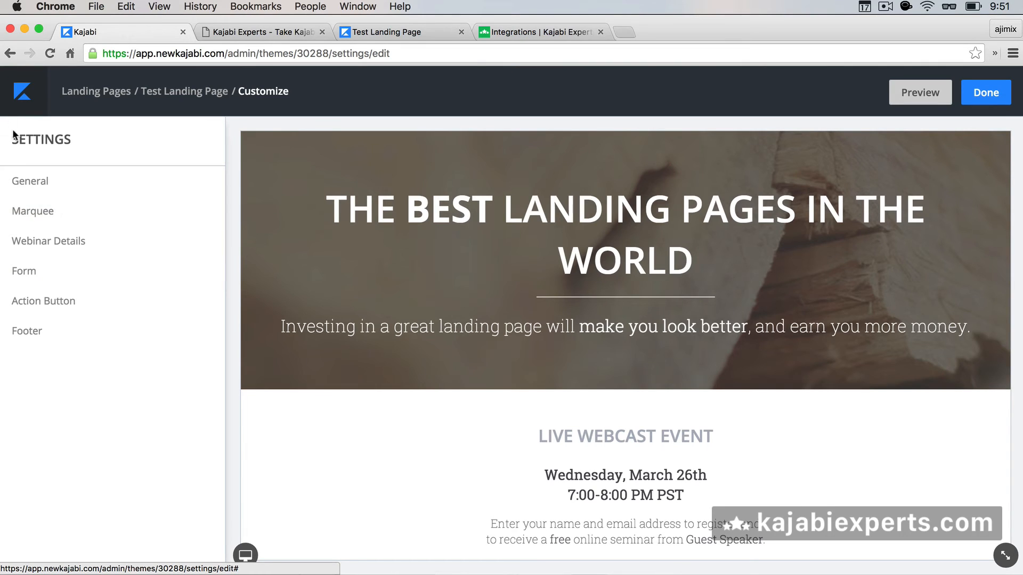
{"action": "left_click", "coordinate": [984, 91]}
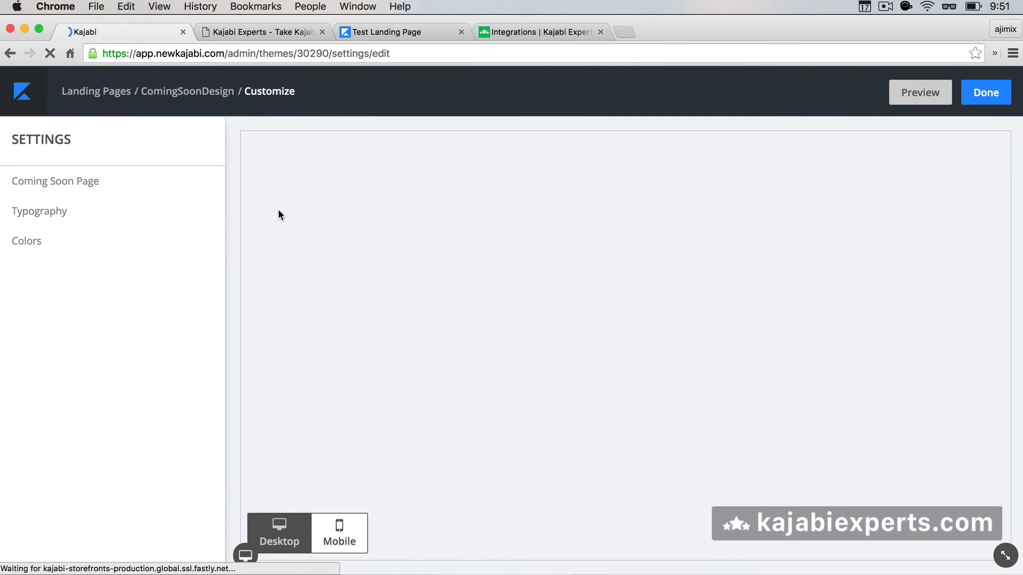
{"action": "left_click", "coordinate": [339, 533]}
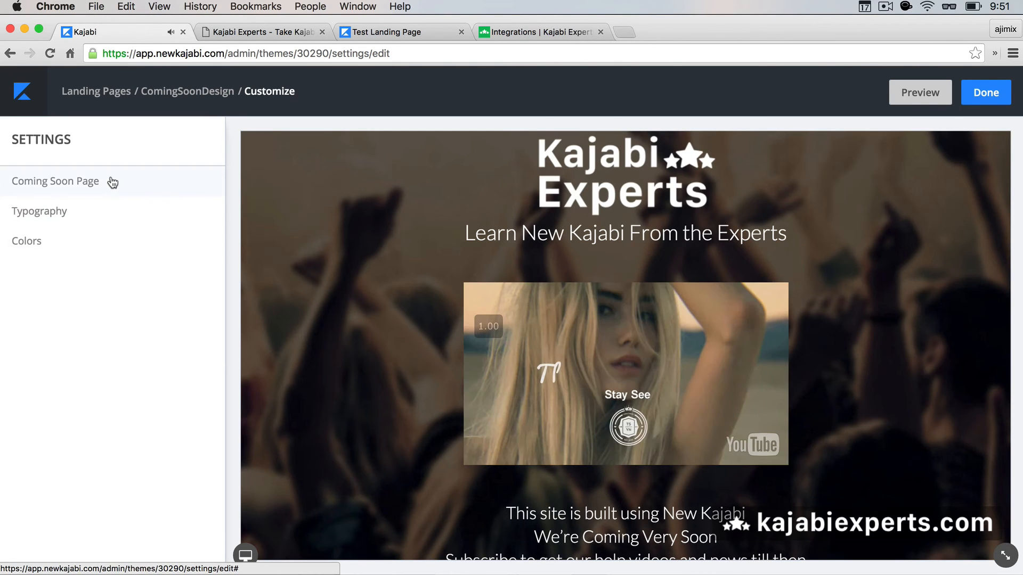
{"action": "left_click", "coordinate": [54, 181]}
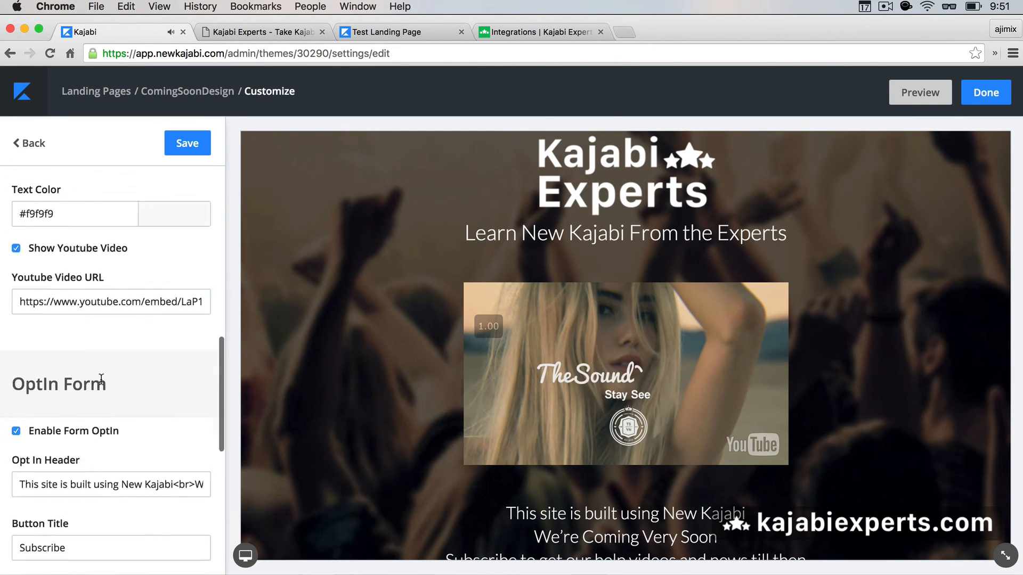
{"action": "scroll", "scroll_direction": "down", "scroll_amount": 3}
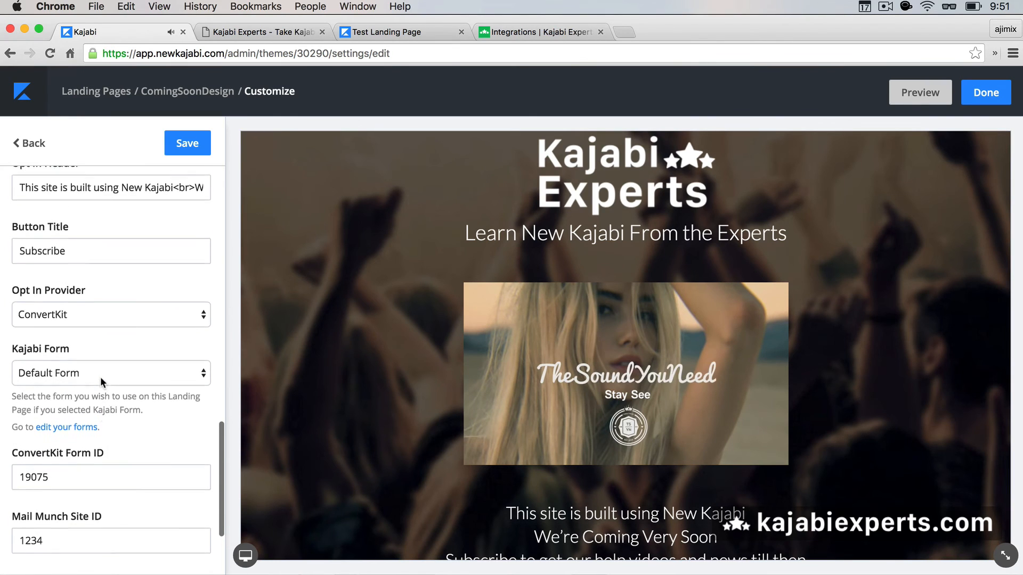
{"action": "left_click", "coordinate": [110, 314]}
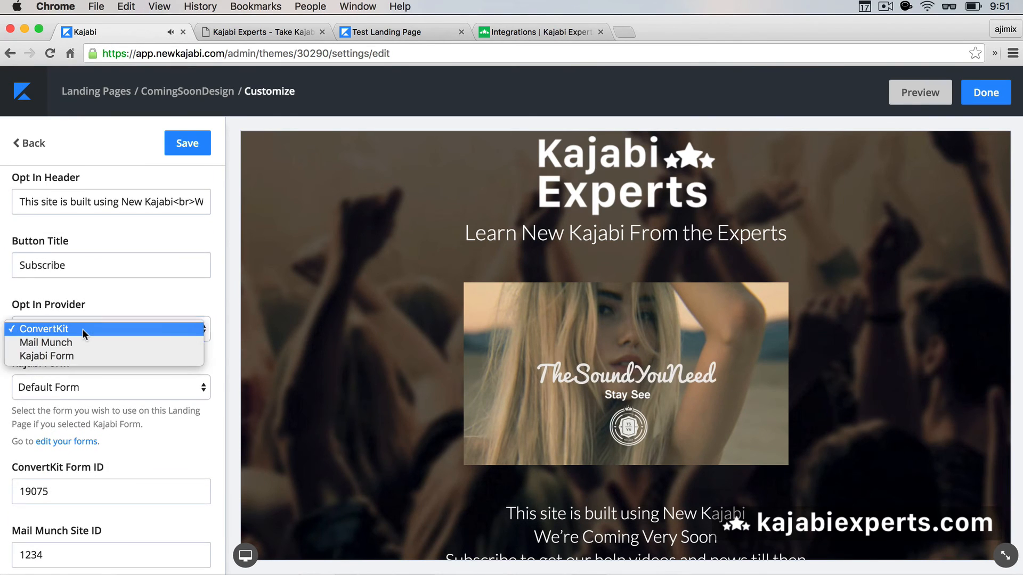
{"action": "mouse_move", "coordinate": [90, 313]}
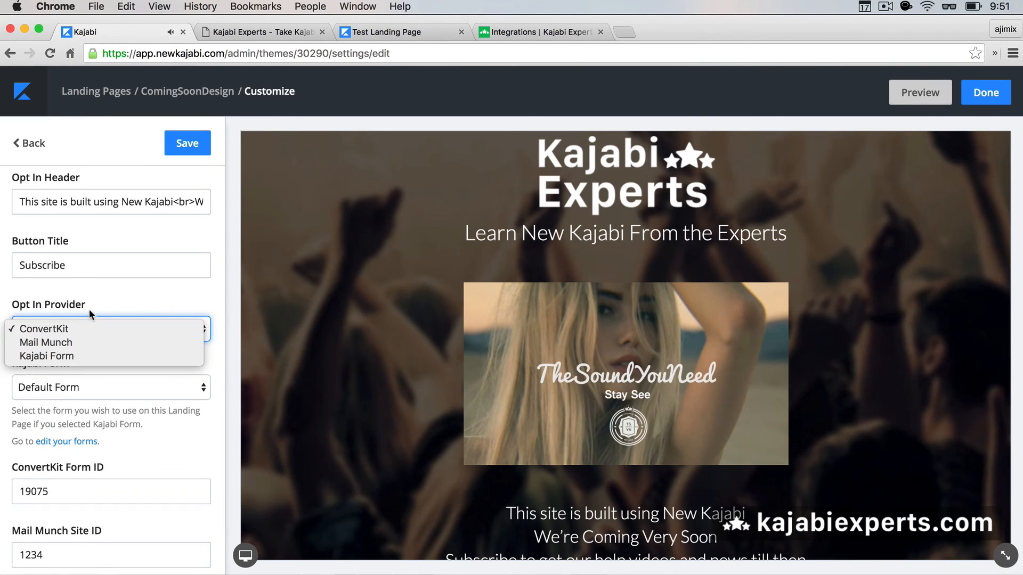
{"action": "left_click", "coordinate": [42, 330]}
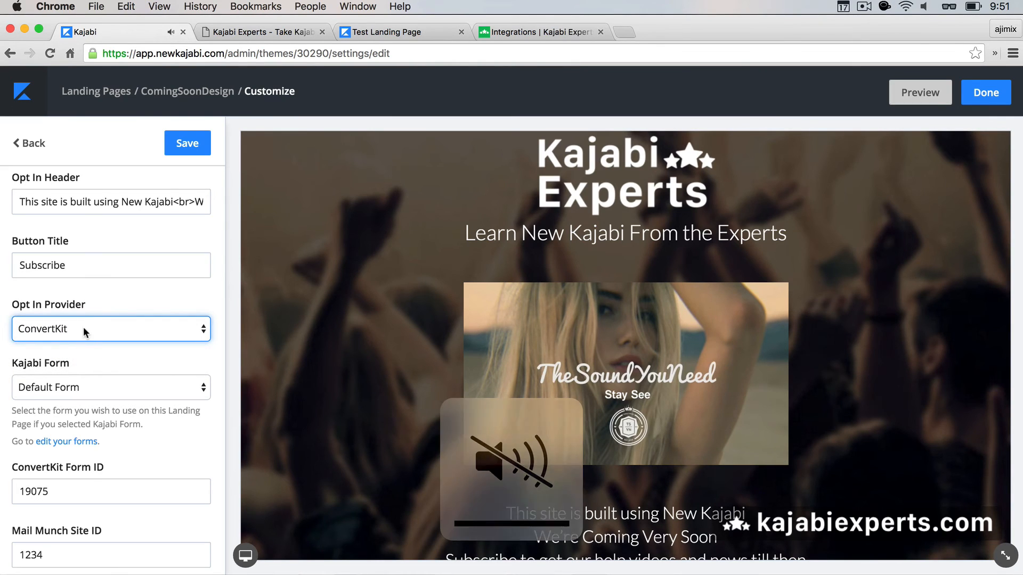
{"action": "left_click", "coordinate": [111, 329]}
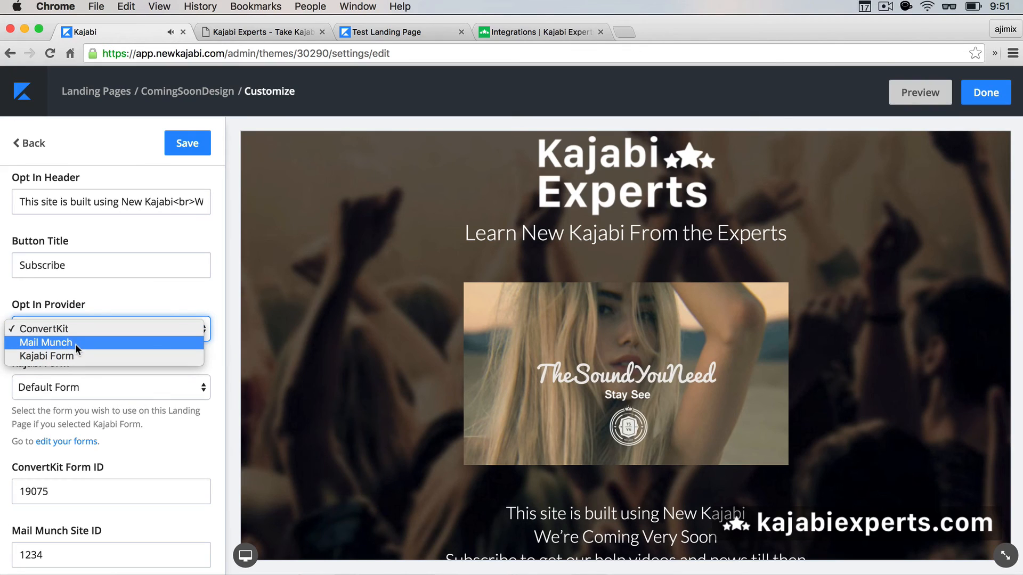
{"action": "mouse_move", "coordinate": [95, 299]}
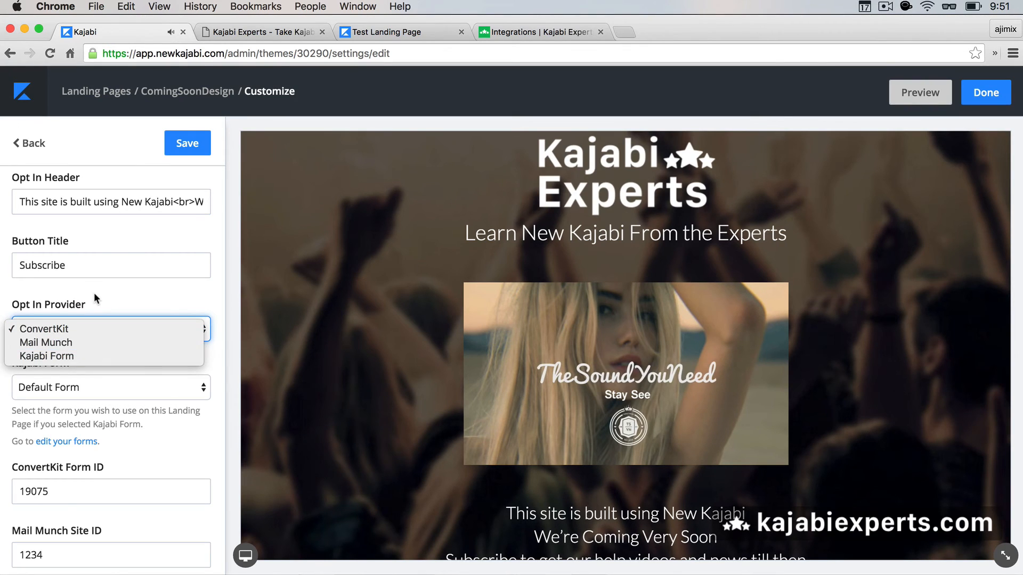
{"action": "left_click", "coordinate": [44, 330]}
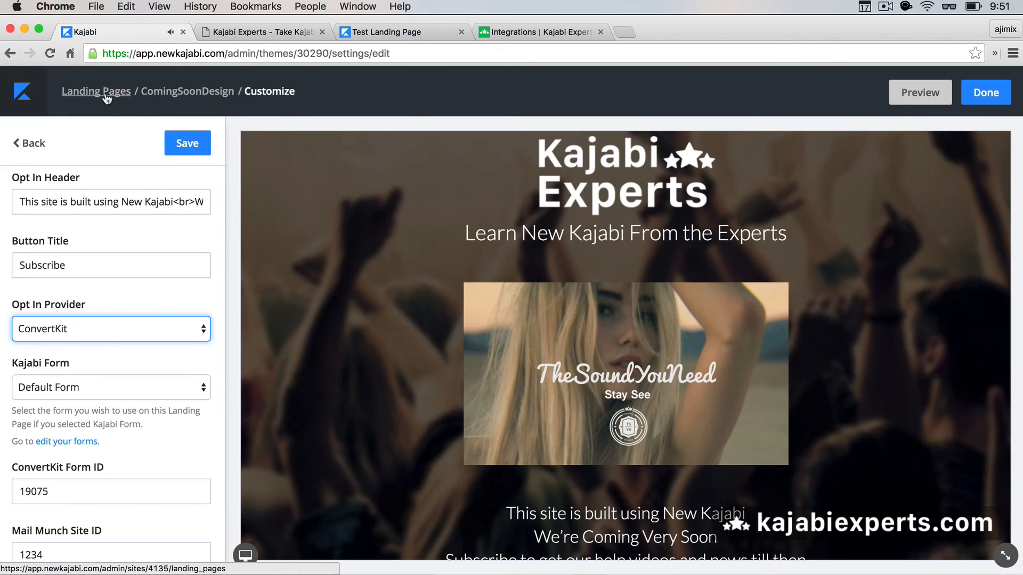
Return to the Landing Pages list and enter Customize for Test Landing Page.
{"action": "left_click", "coordinate": [95, 91]}
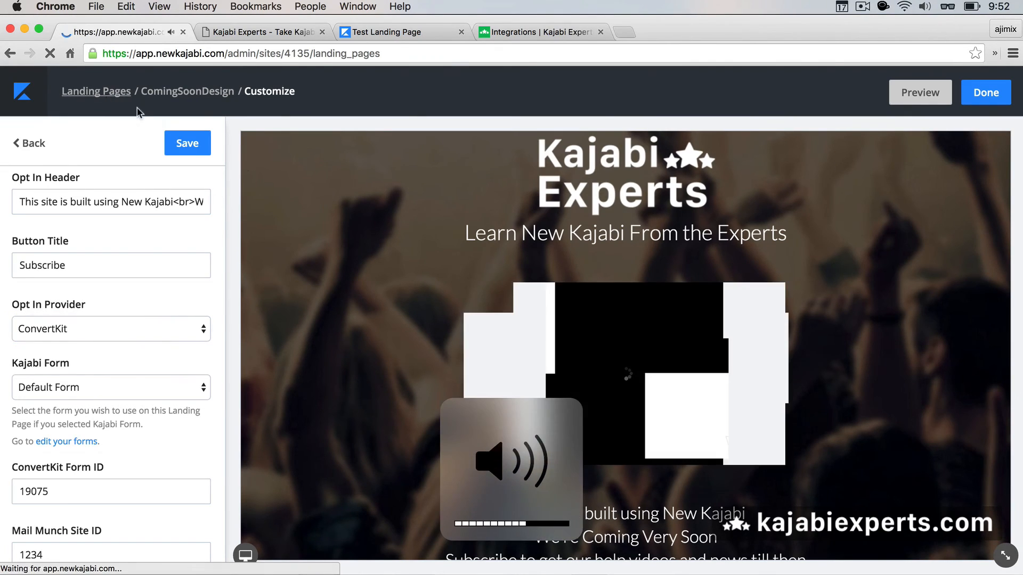
{"action": "left_click", "coordinate": [29, 143]}
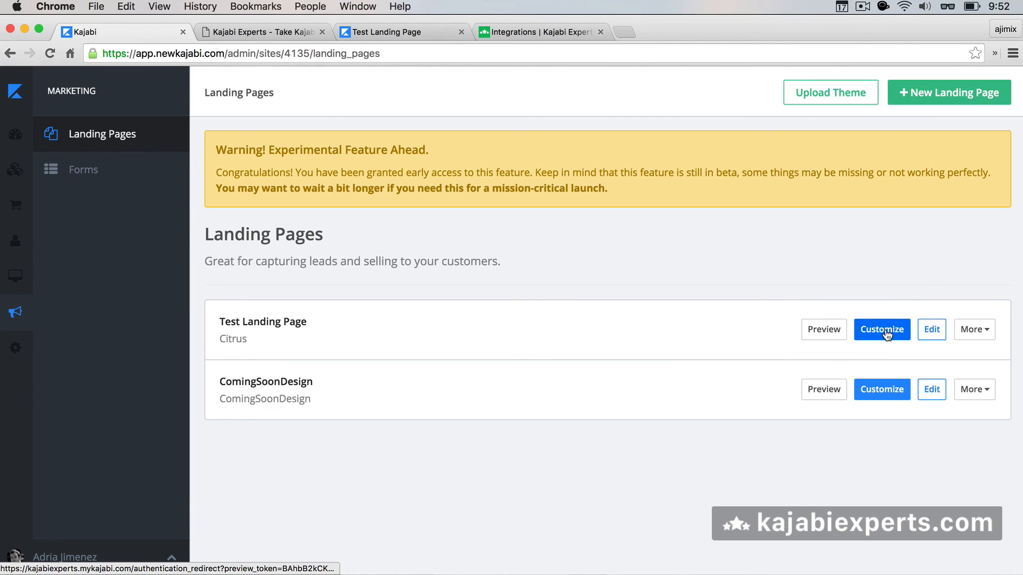
{"action": "left_click", "coordinate": [881, 330]}
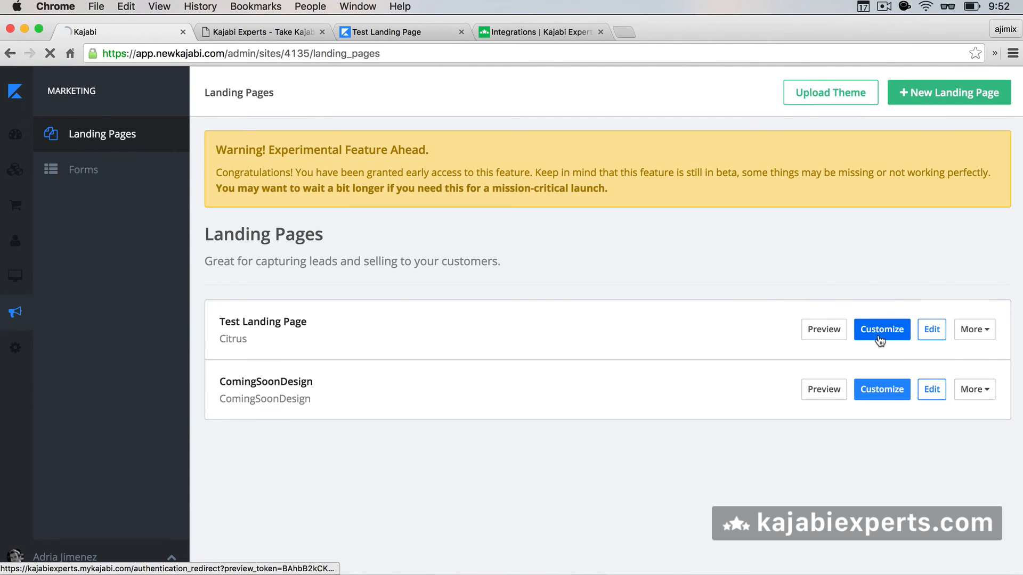
{"action": "left_click", "coordinate": [881, 330]}
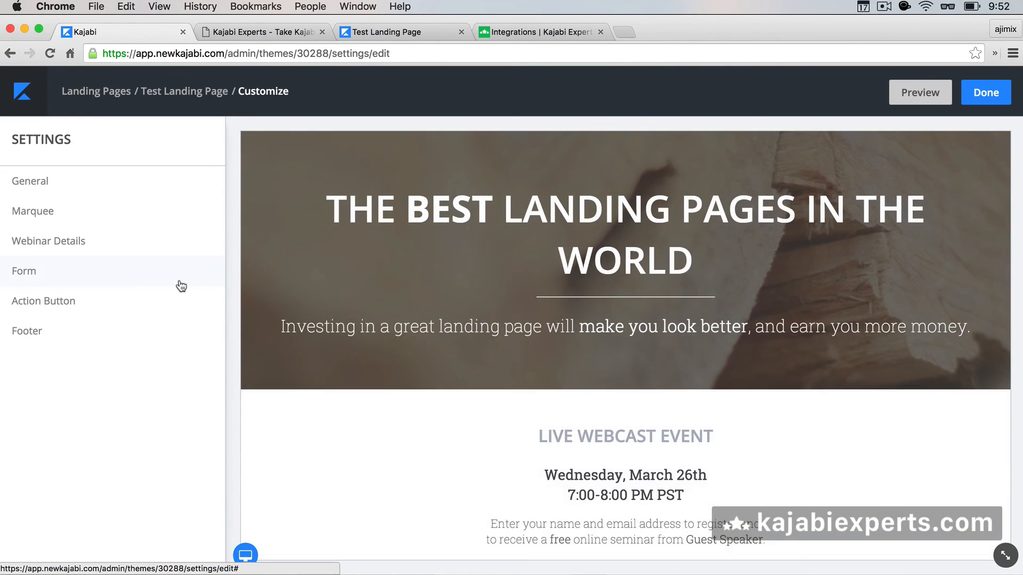
{"action": "mouse_move", "coordinate": [144, 277]}
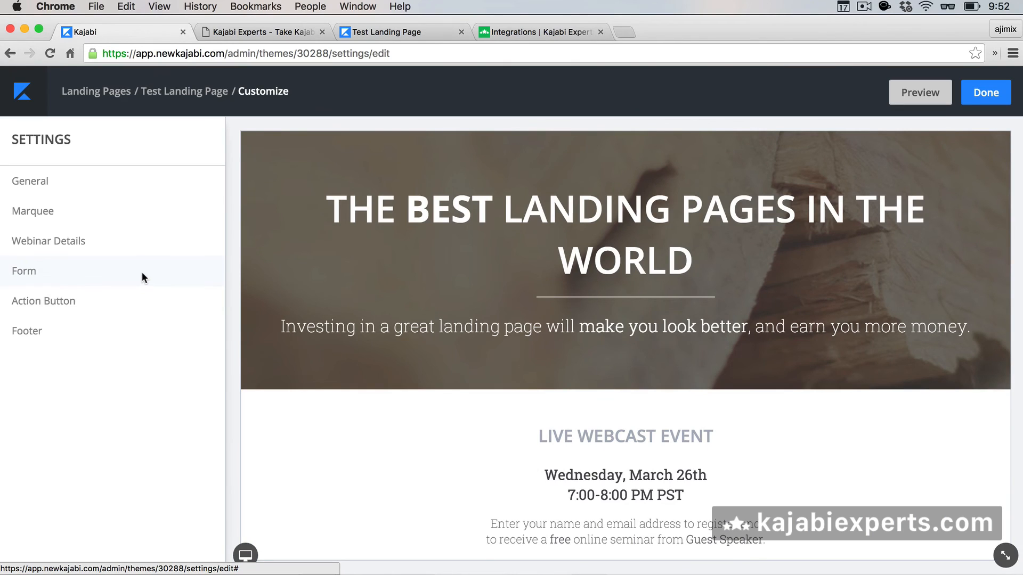
Enable Show Form on the page, select Test Form, and save the form settings.
{"action": "left_click", "coordinate": [23, 270]}
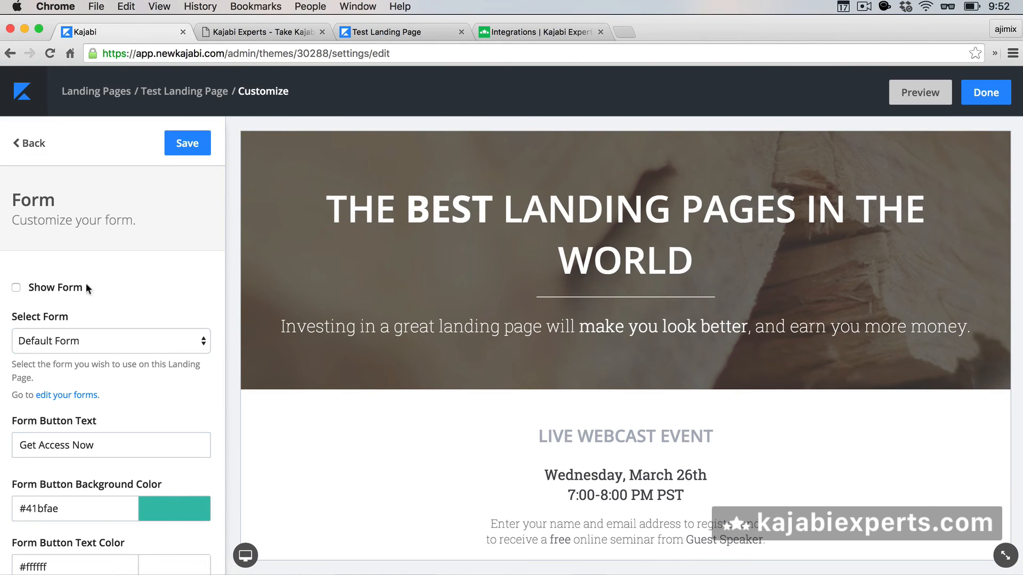
{"action": "left_click", "coordinate": [16, 288]}
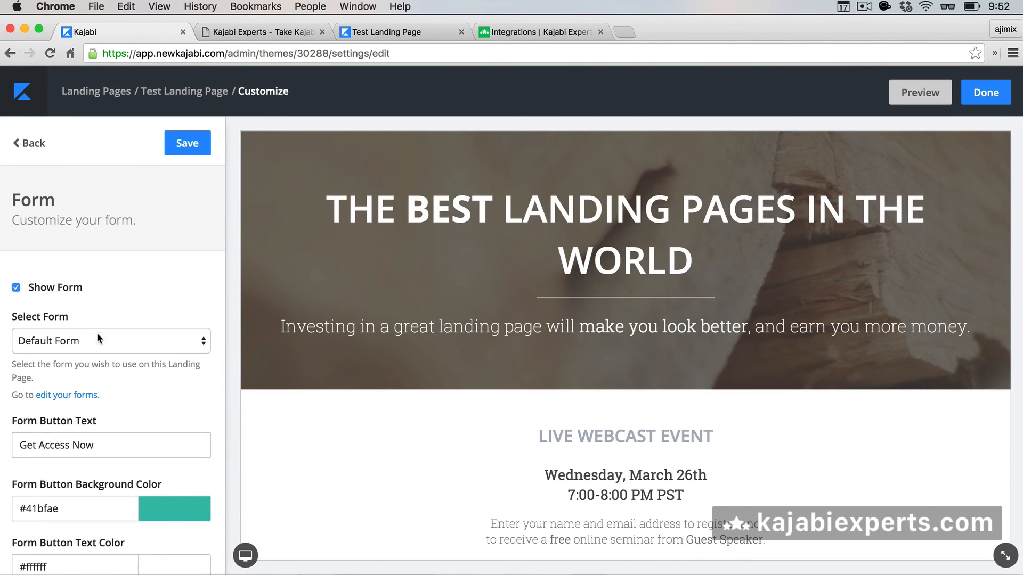
{"action": "left_click", "coordinate": [110, 341]}
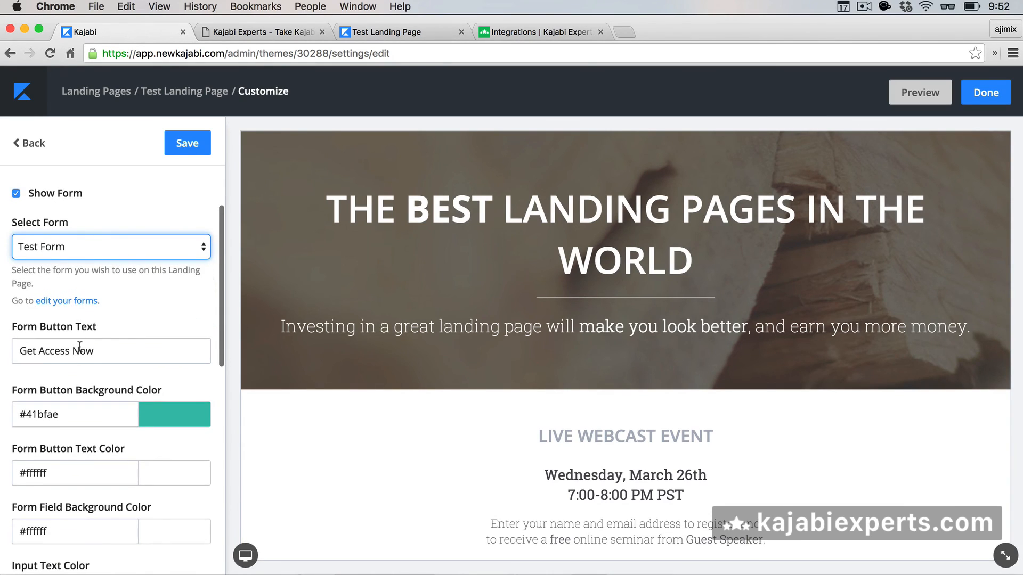
{"action": "scroll", "scroll_direction": "down", "scroll_amount": 3}
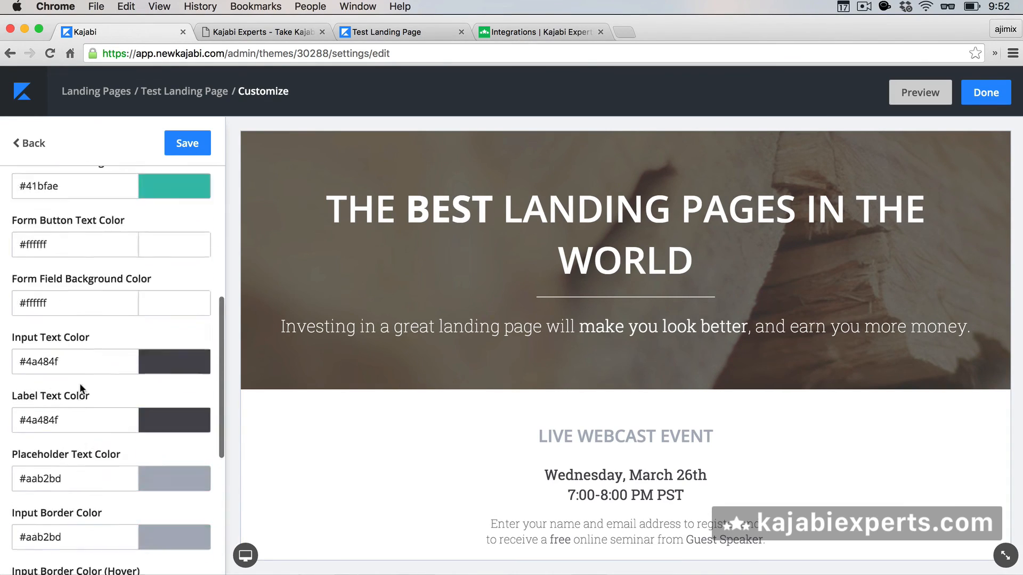
{"action": "left_click", "coordinate": [187, 143]}
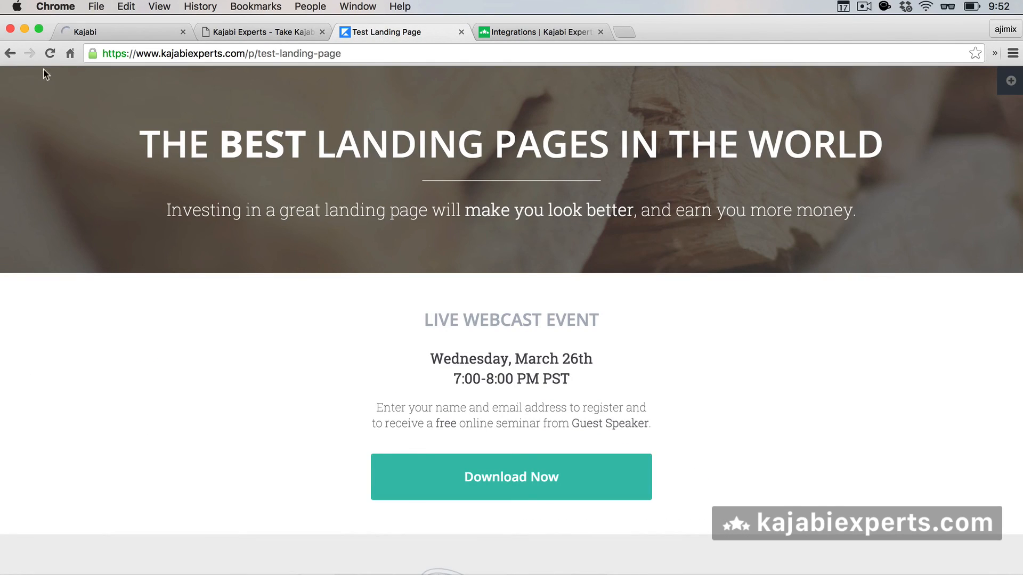
Reload the live Test Landing Page, try the Email field and choose age 19 in the embedded form.
{"action": "left_click", "coordinate": [50, 54]}
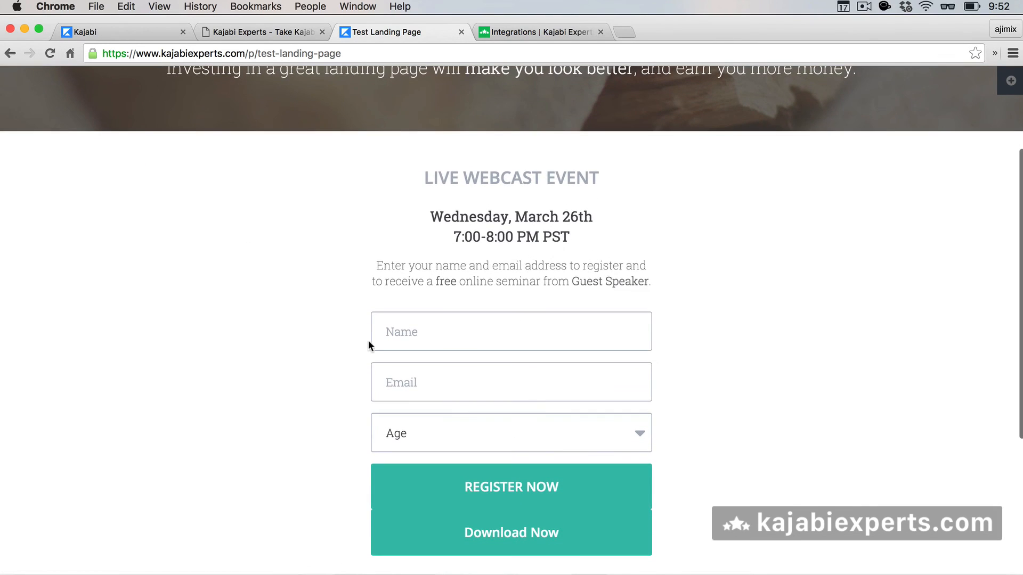
{"action": "left_click", "coordinate": [511, 383]}
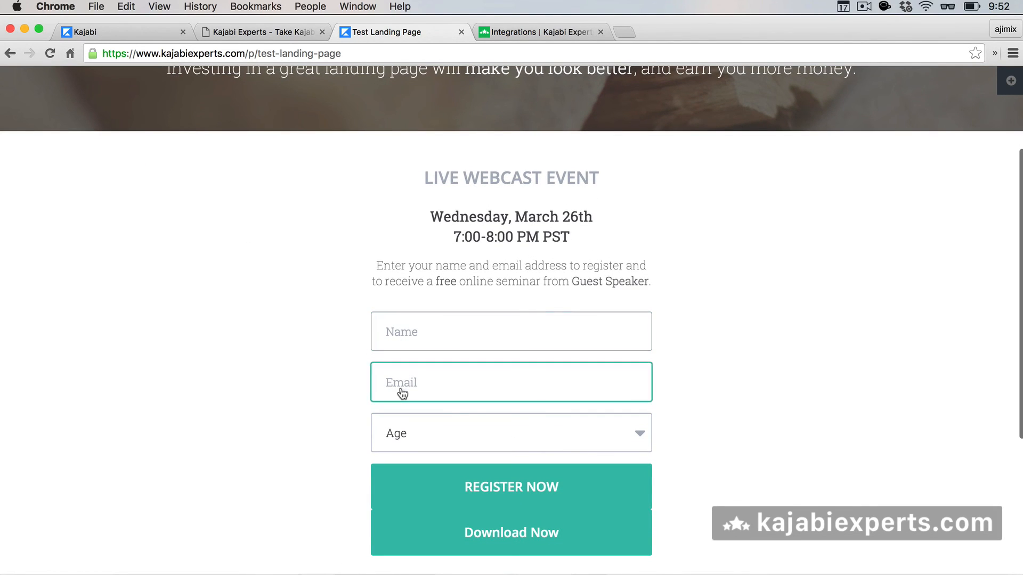
{"action": "left_click", "coordinate": [510, 433]}
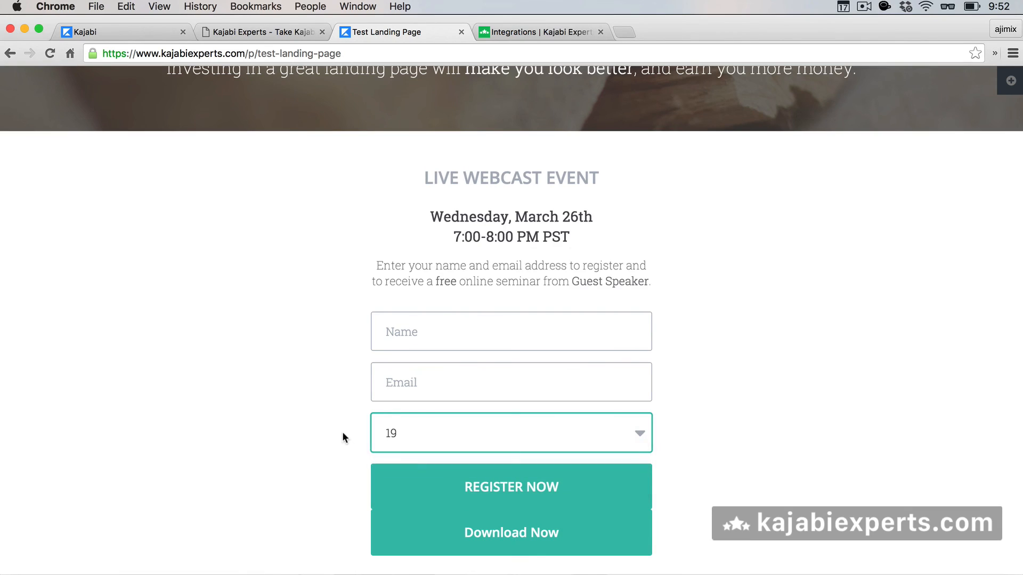
{"action": "scroll", "scroll_direction": "down", "scroll_amount": 3}
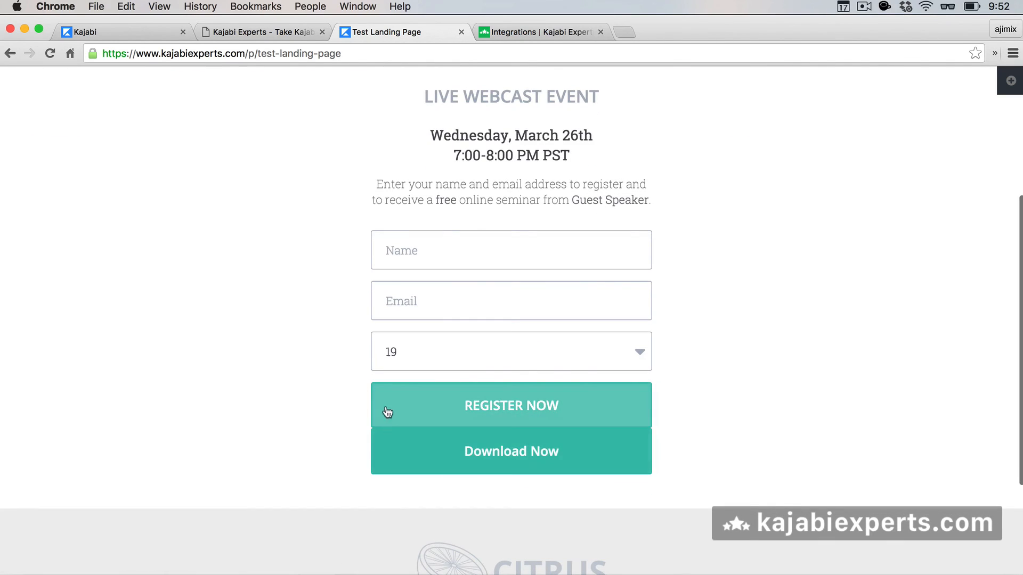
{"action": "mouse_move", "coordinate": [359, 420]}
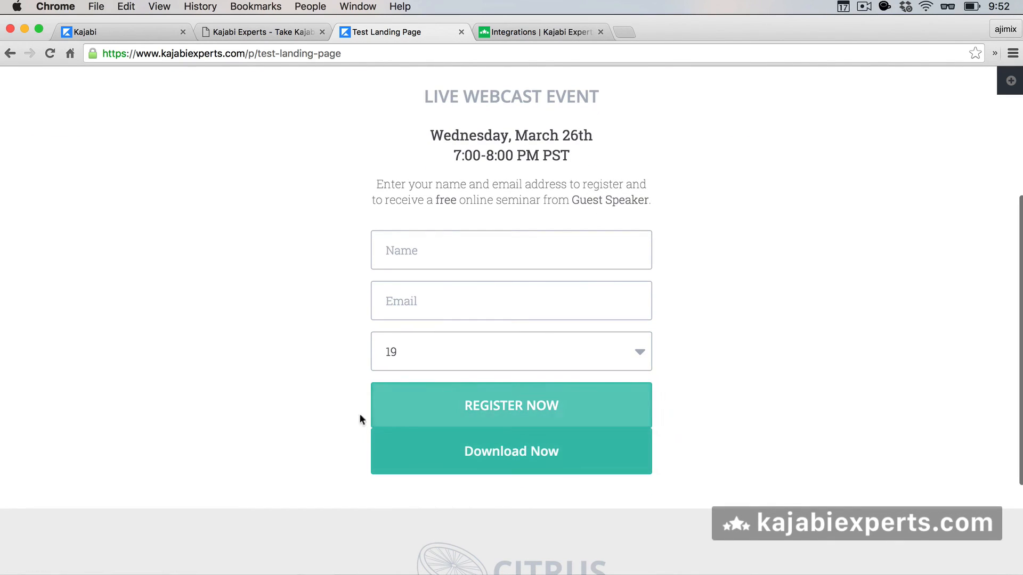
{"action": "mouse_move", "coordinate": [384, 432]}
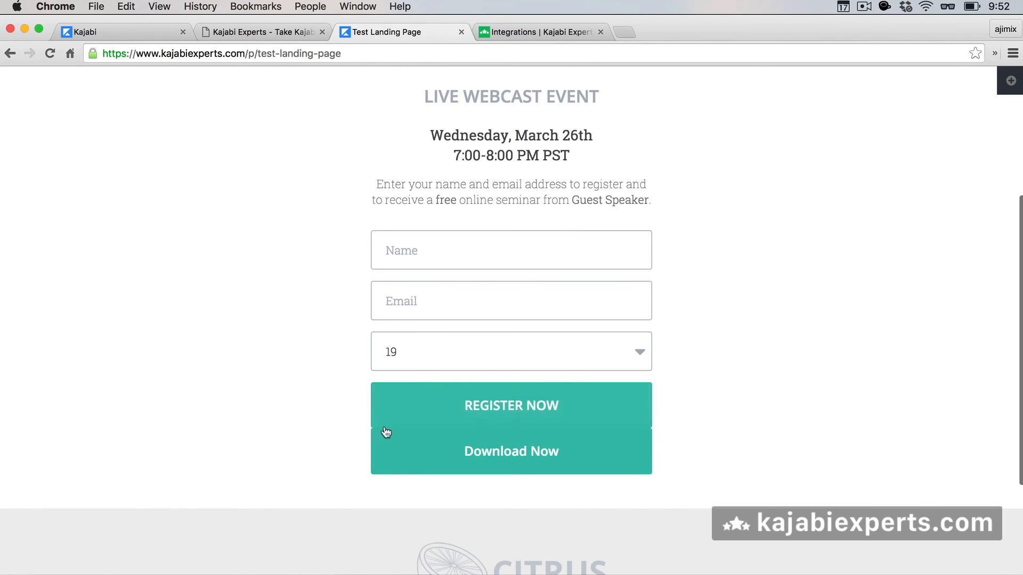
{"action": "mouse_move", "coordinate": [406, 434]}
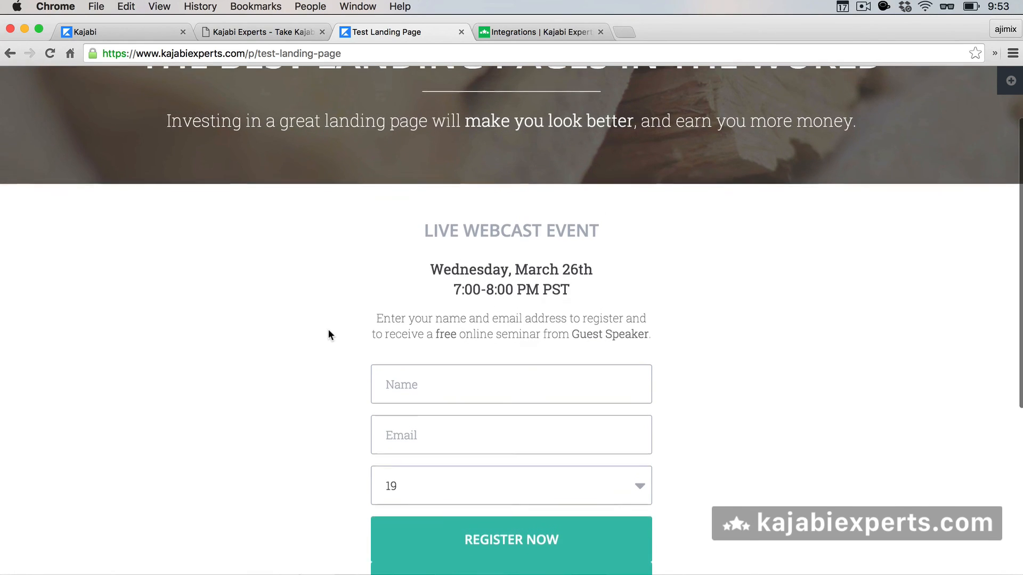
{"action": "scroll", "scroll_direction": "down", "scroll_amount": 3}
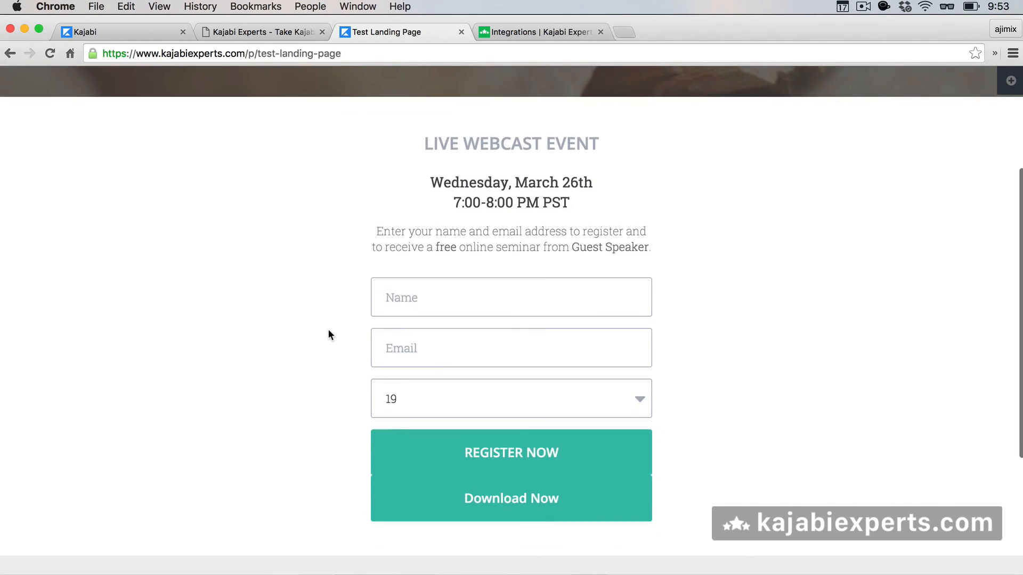
{"action": "mouse_move", "coordinate": [327, 311]}
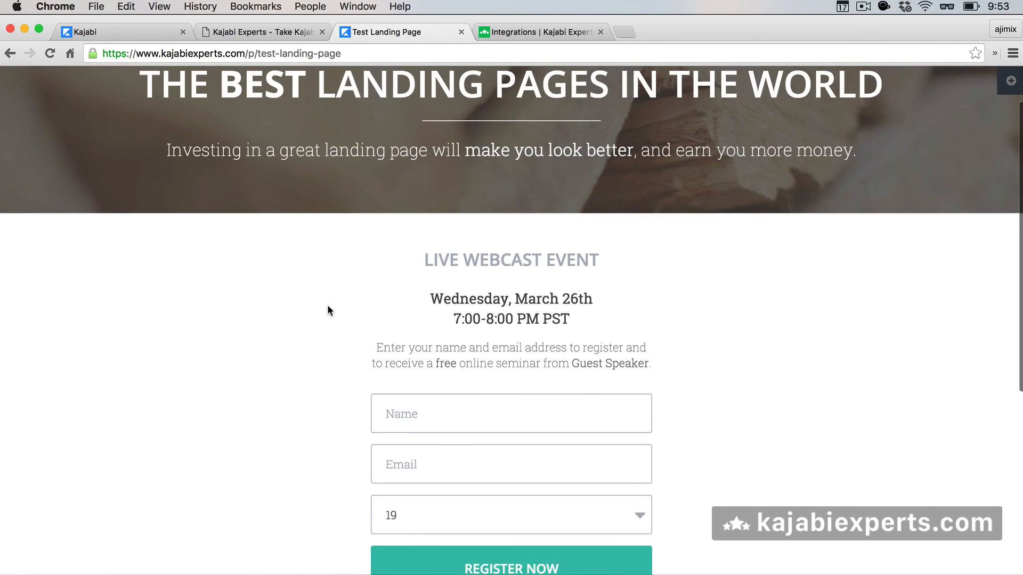
{"action": "scroll", "scroll_direction": "down", "scroll_amount": 3}
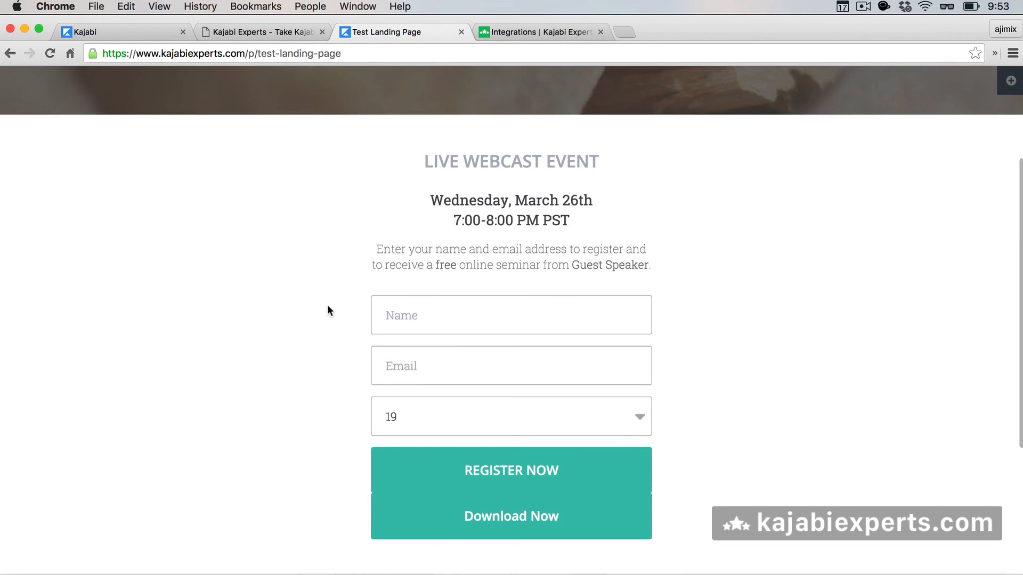